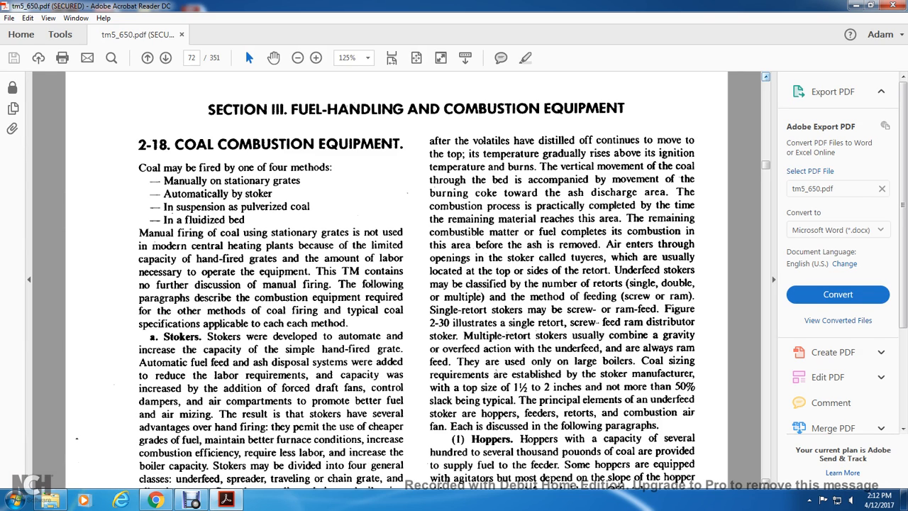
Scroll down page 2-34 from section 2-18, Coal Combustion Equipment, to the stoker feeders and retorts text
{"action": "scroll", "scroll_direction": "down", "scroll_amount": 3}
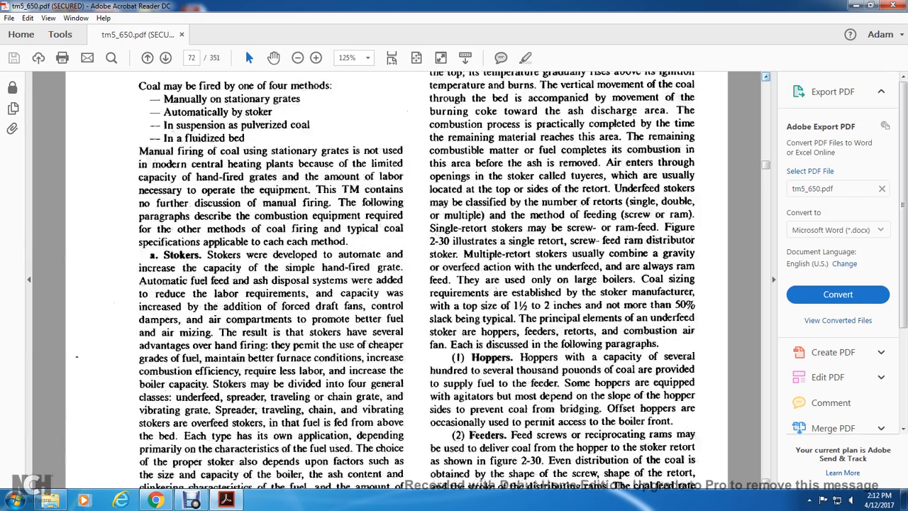
{"action": "scroll", "scroll_direction": "down", "scroll_amount": 3}
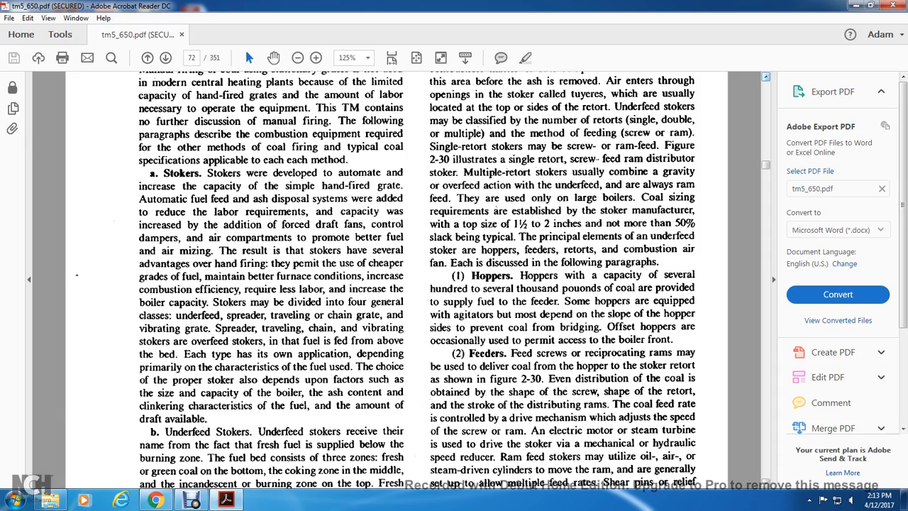
{"action": "scroll", "scroll_direction": "down", "scroll_amount": 3}
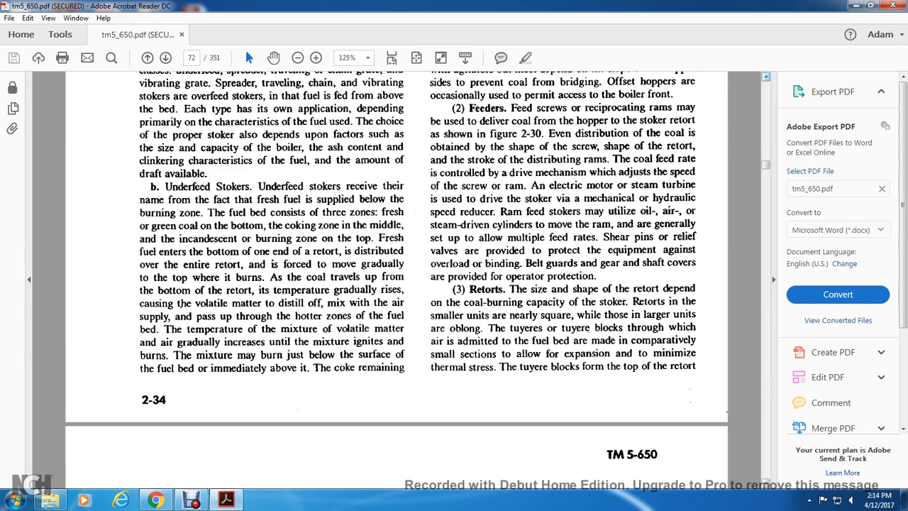
Scroll back up to the Section III, Fuel-Handling and Combustion Equipment heading on page 2-34
{"action": "scroll", "scroll_direction": "up", "scroll_amount": 3}
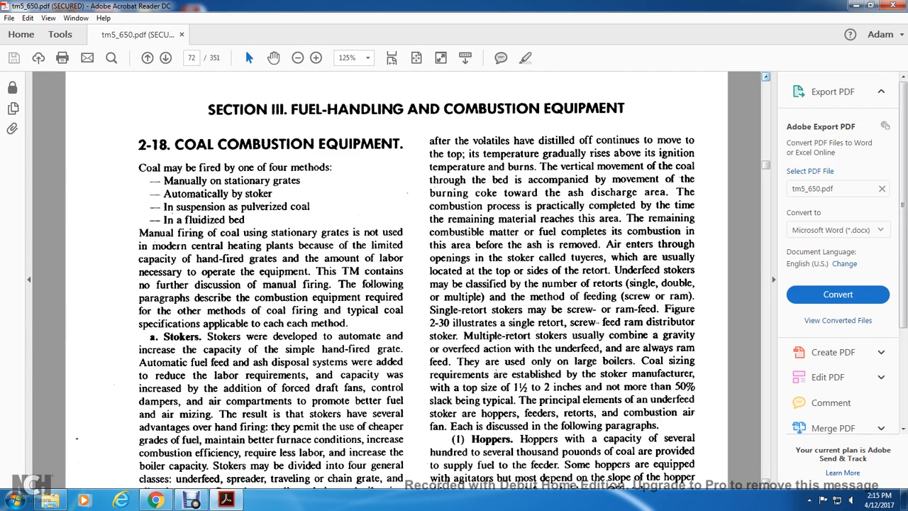
Scroll down through the stokers, hoppers, feeders and retorts paragraphs until the next page's hopper diagram appears
{"action": "scroll", "scroll_direction": "down", "scroll_amount": 3}
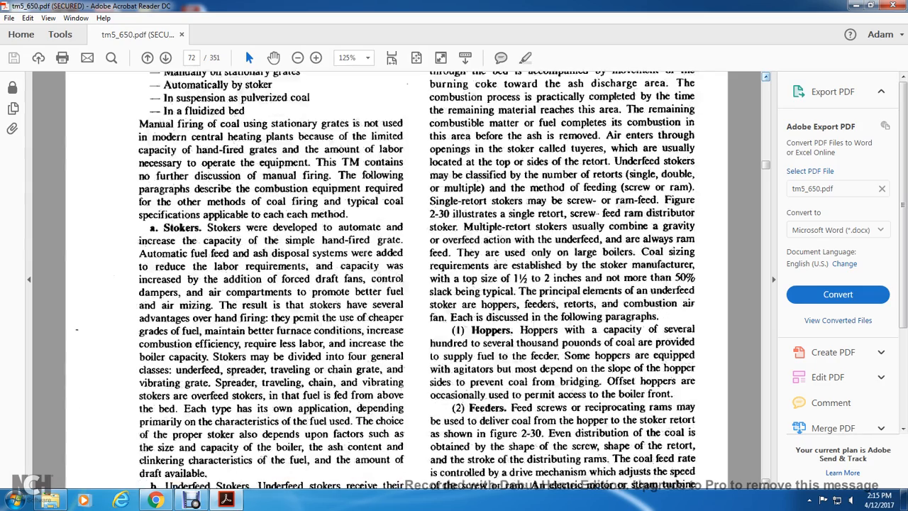
{"action": "scroll", "scroll_direction": "down", "scroll_amount": 3}
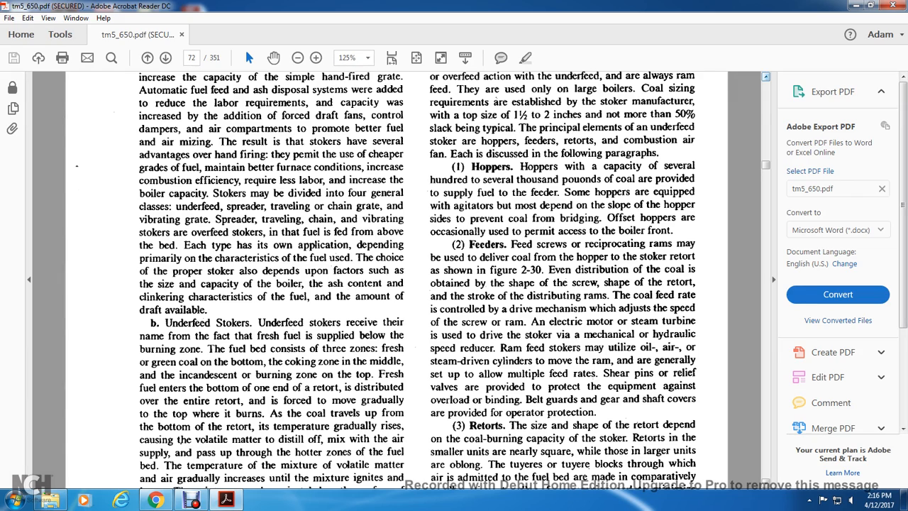
{"action": "scroll", "scroll_direction": "down", "scroll_amount": 3}
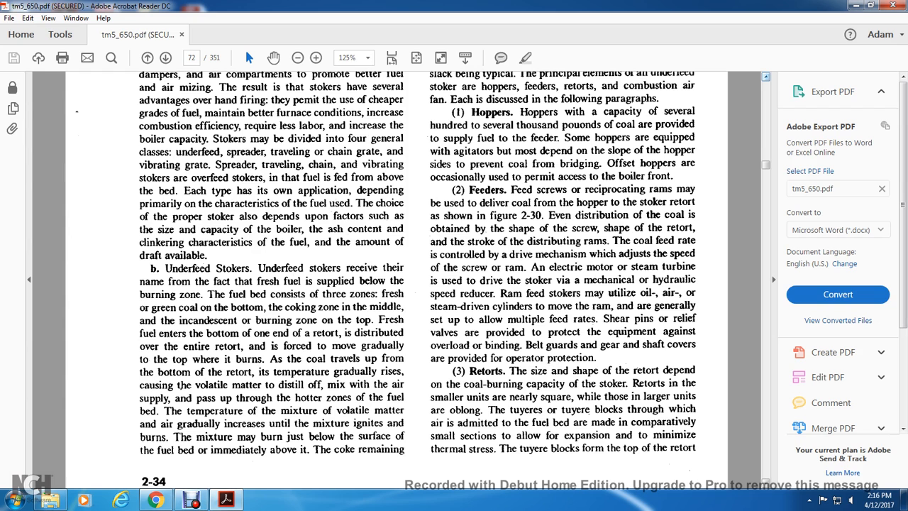
{"action": "scroll", "scroll_direction": "down", "scroll_amount": 3}
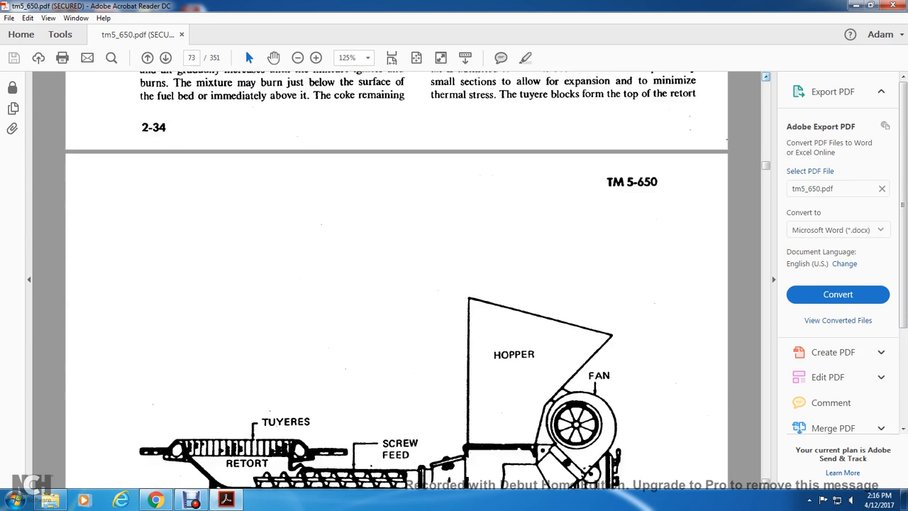
Scroll past the hopper, retort and tuyeres figures to page 2-35's combustion air fan text
{"action": "scroll", "scroll_direction": "down", "scroll_amount": 3}
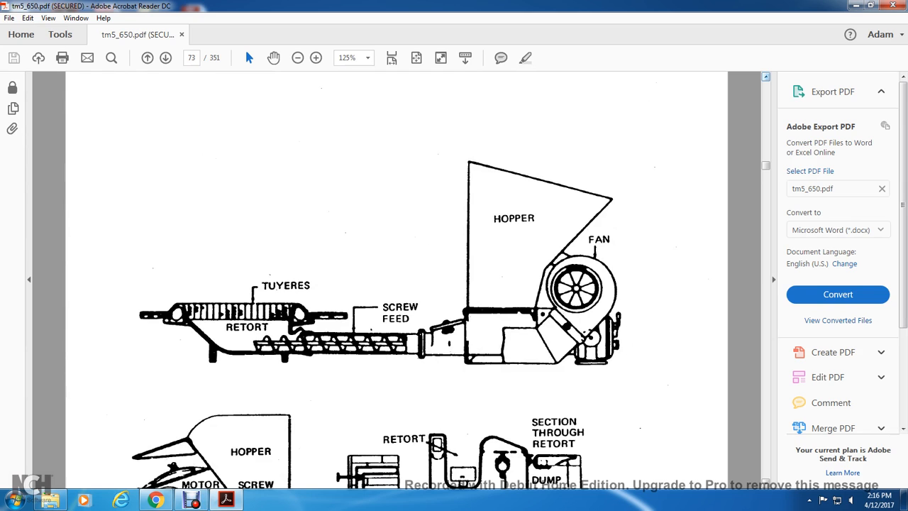
{"action": "scroll", "scroll_direction": "down", "scroll_amount": 3}
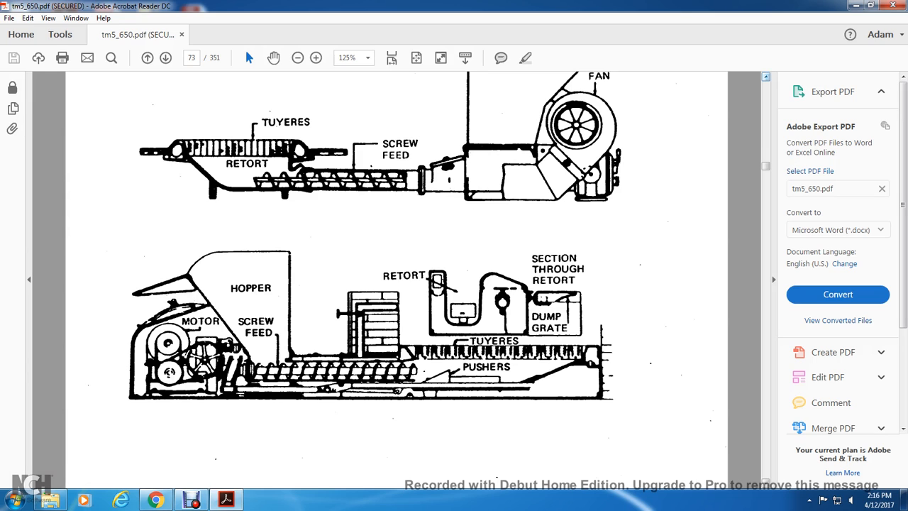
{"action": "scroll", "scroll_direction": "down", "scroll_amount": 3}
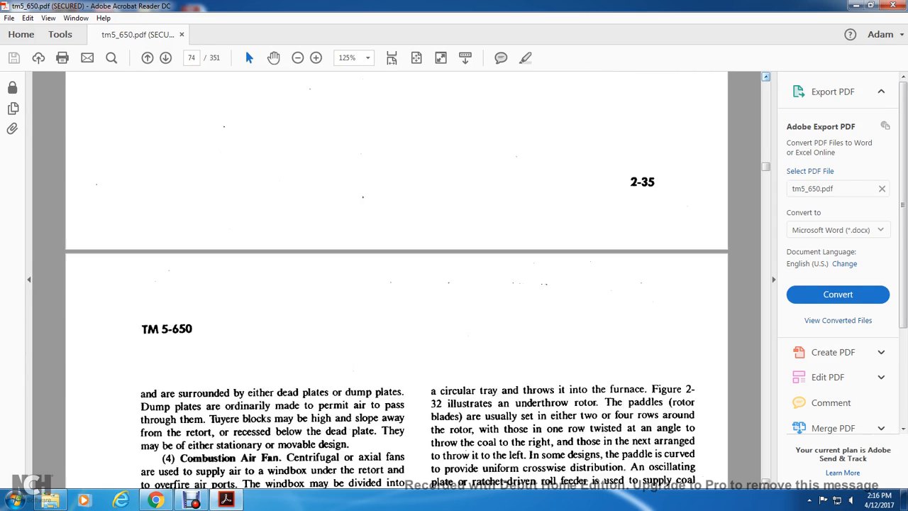
Read down the upper half of page 2-35 on dump plates and spreader stokers
{"action": "scroll", "scroll_direction": "down", "scroll_amount": 3}
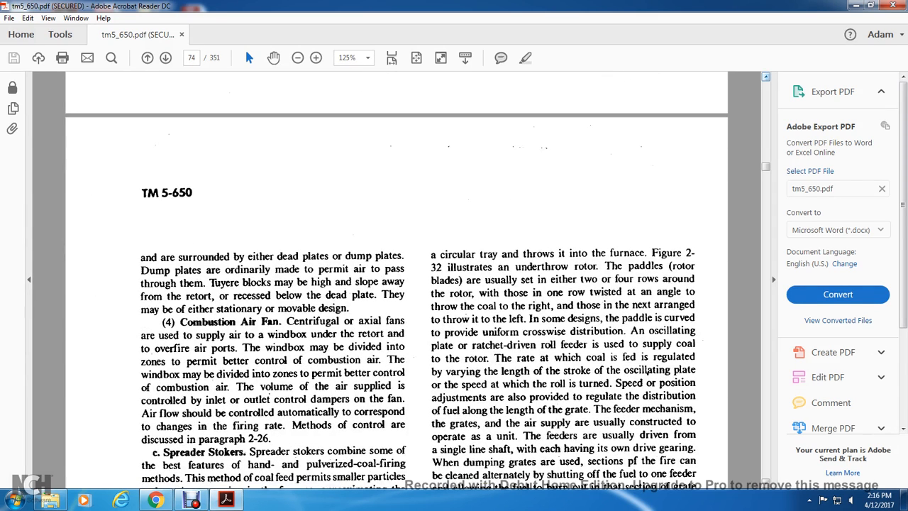
{"action": "scroll", "scroll_direction": "up", "scroll_amount": 3}
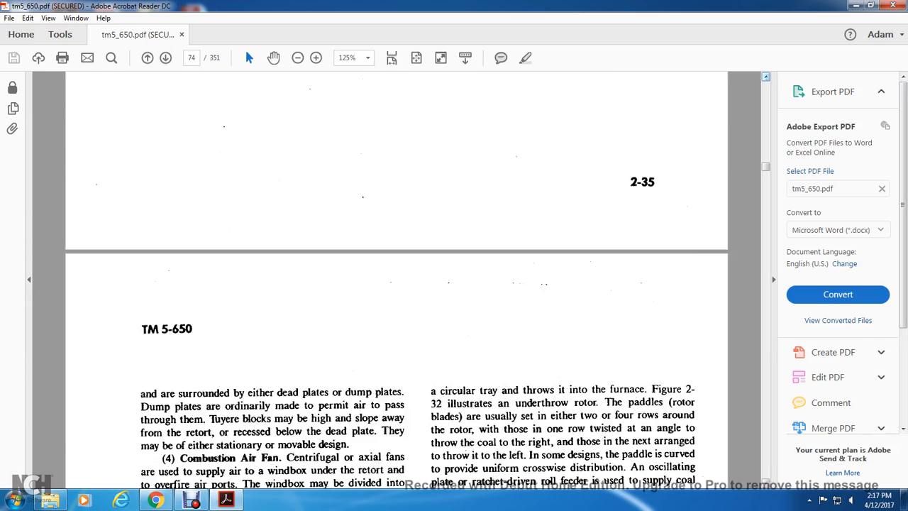
{"action": "scroll", "scroll_direction": "up", "scroll_amount": 3}
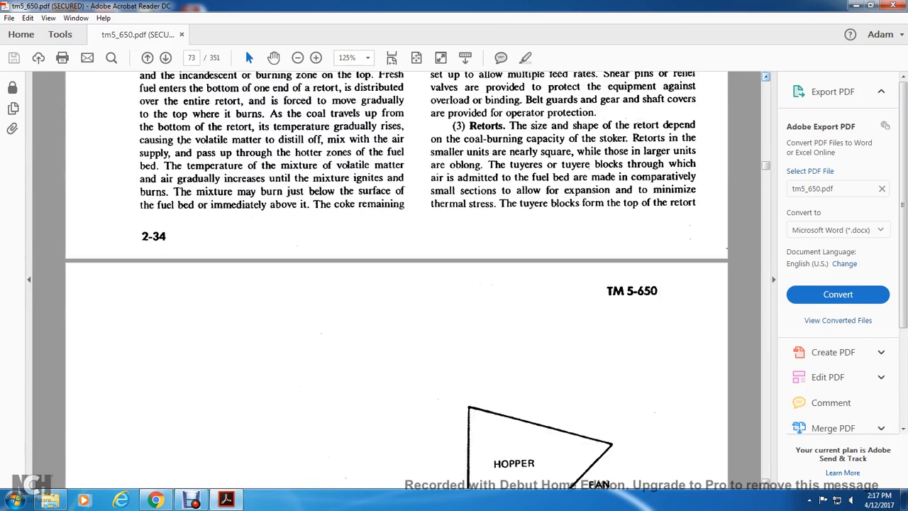
{"action": "scroll", "scroll_direction": "down", "scroll_amount": 3}
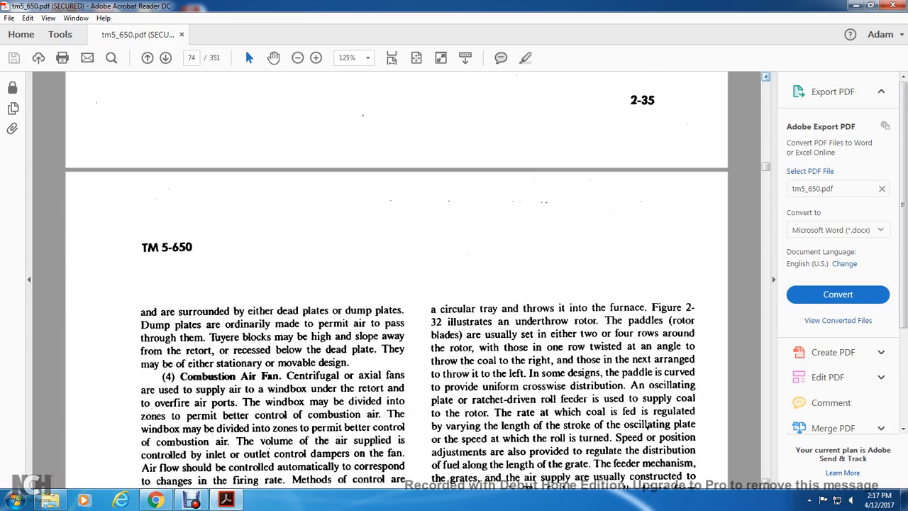
{"action": "scroll", "scroll_direction": "down", "scroll_amount": 3}
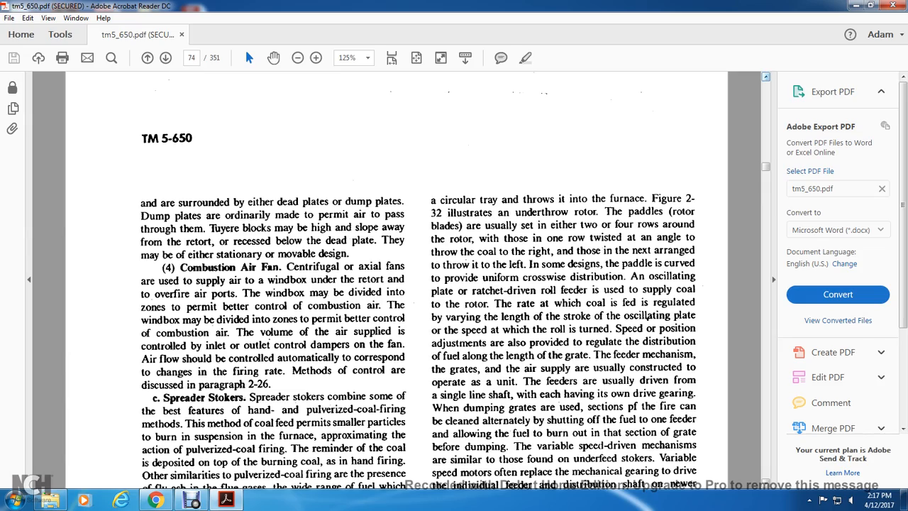
{"action": "scroll", "scroll_direction": "down", "scroll_amount": 3}
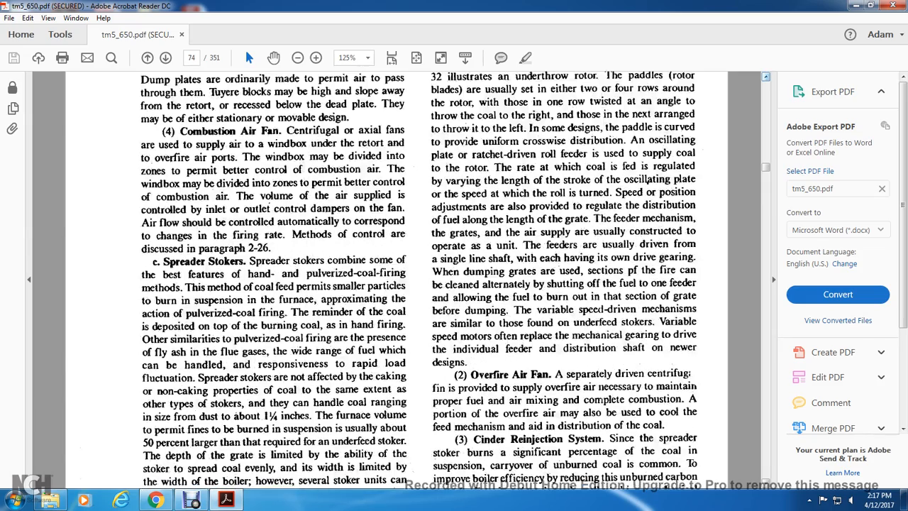
{"action": "scroll", "scroll_direction": "down", "scroll_amount": 3}
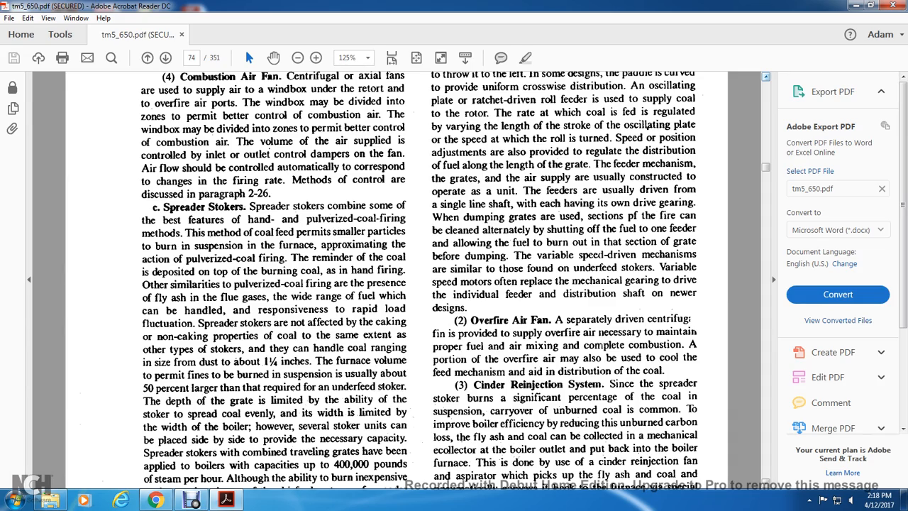
Continue to the traveling grate stokers text at the page end, then return toward the page top
{"action": "scroll", "scroll_direction": "down", "scroll_amount": 3}
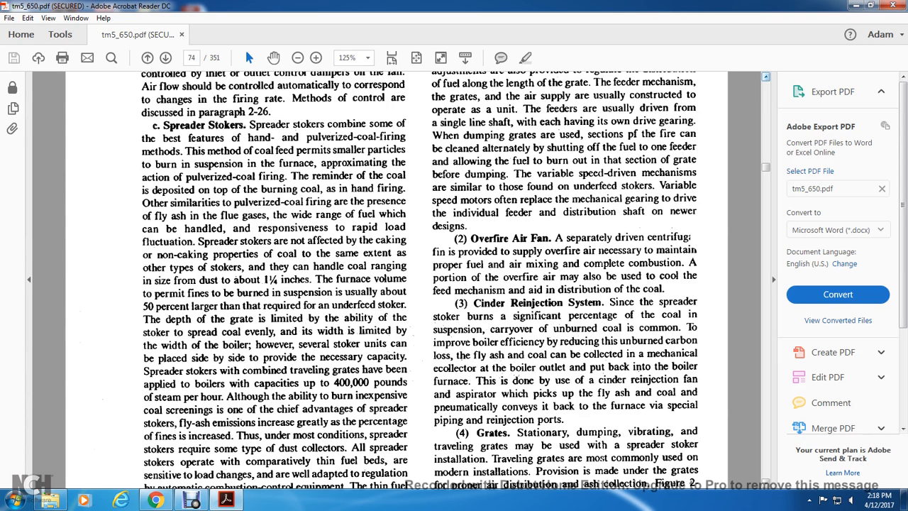
{"action": "scroll", "scroll_direction": "down", "scroll_amount": 3}
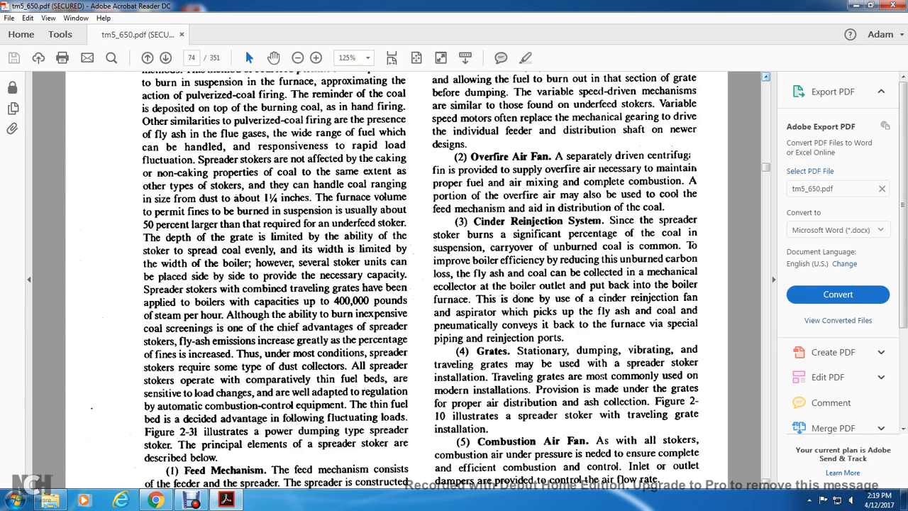
{"action": "scroll", "scroll_direction": "down", "scroll_amount": 3}
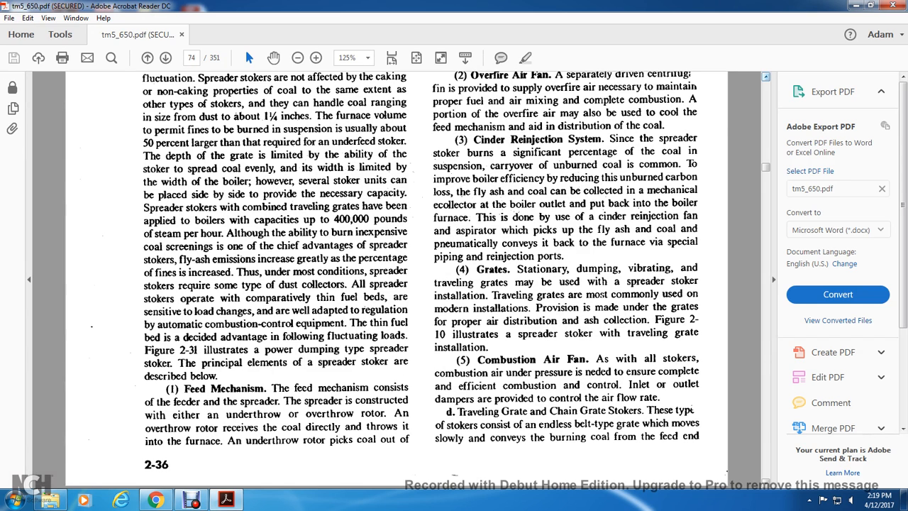
{"action": "scroll", "scroll_direction": "up", "scroll_amount": 3}
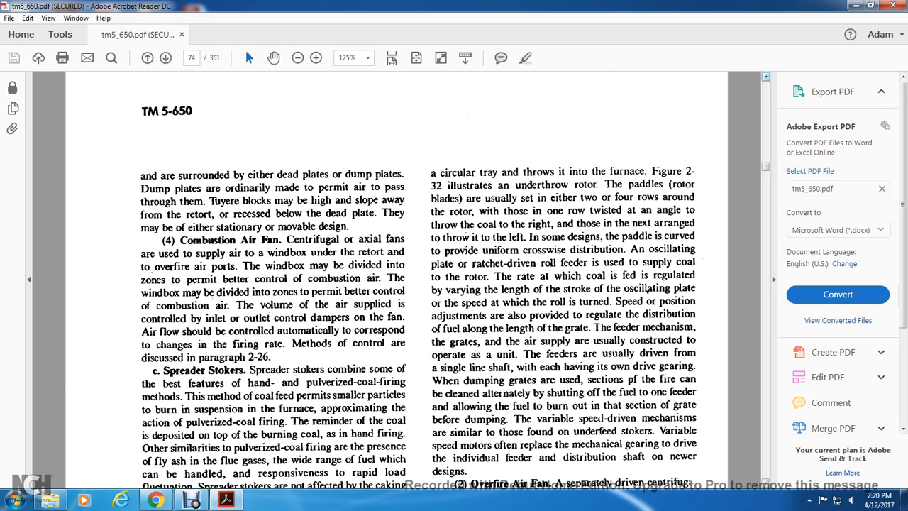
Scroll down through the spreader stoker text until the next page's overfire air ports diagram appears
{"action": "scroll", "scroll_direction": "down", "scroll_amount": 3}
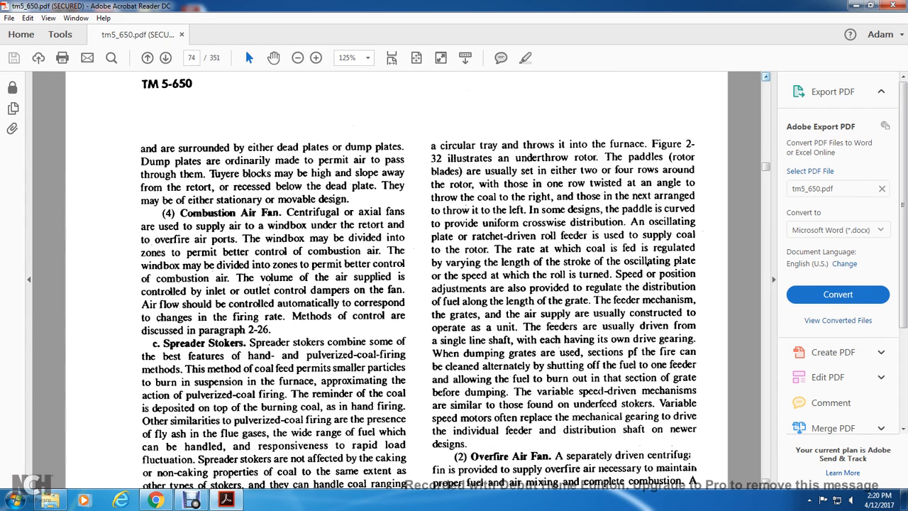
{"action": "scroll", "scroll_direction": "down", "scroll_amount": 3}
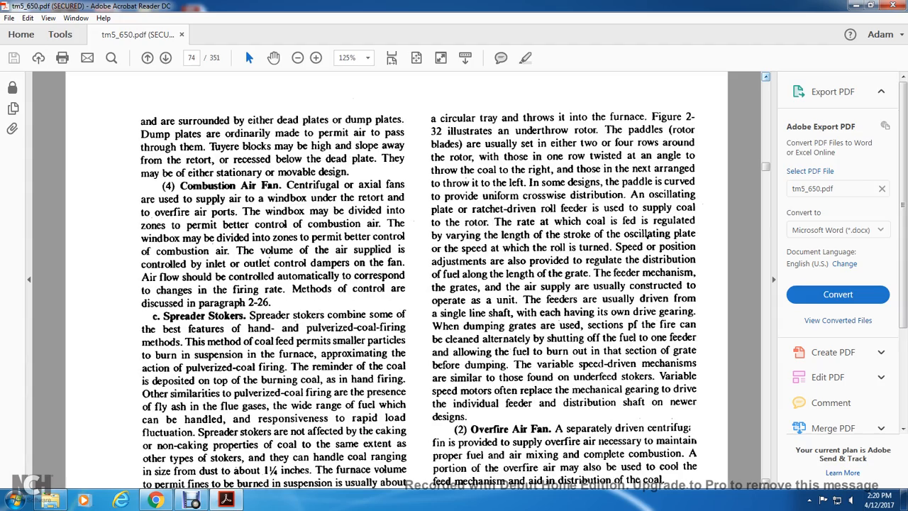
{"action": "scroll", "scroll_direction": "down", "scroll_amount": 3}
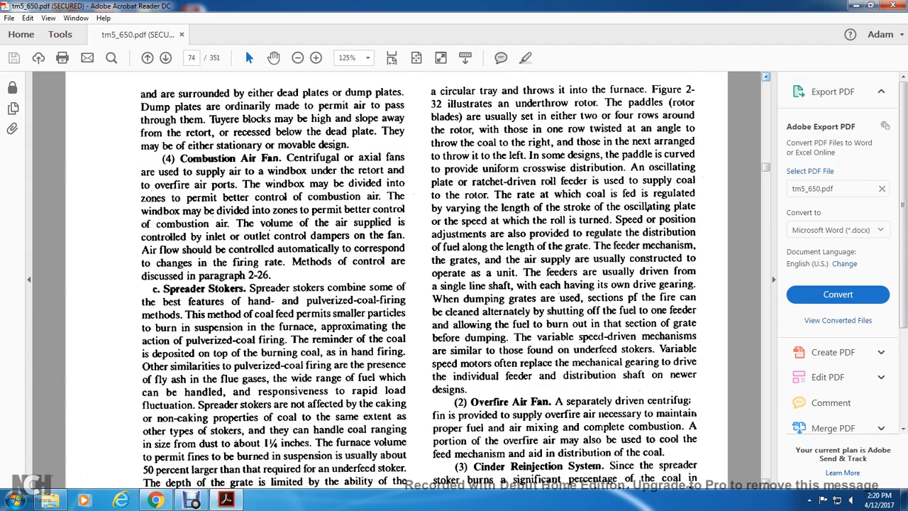
{"action": "scroll", "scroll_direction": "down", "scroll_amount": 3}
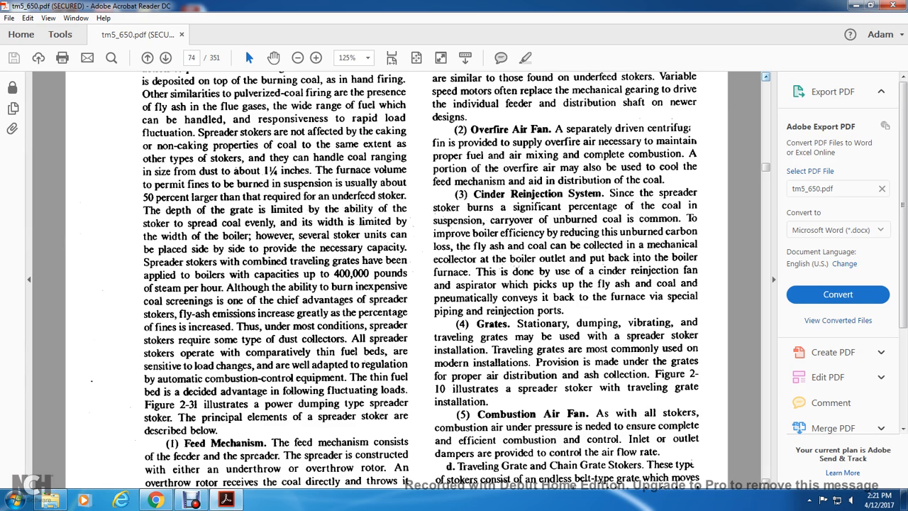
{"action": "scroll", "scroll_direction": "down", "scroll_amount": 3}
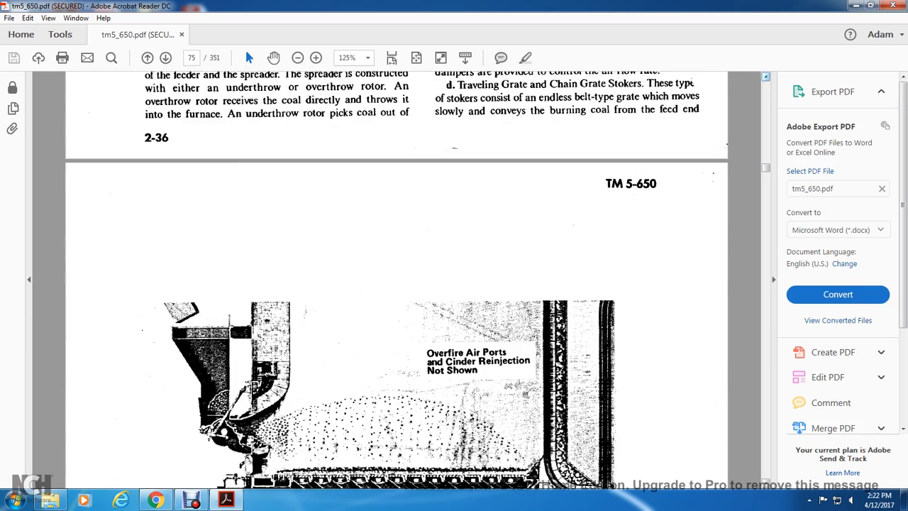
Set zoom to 75% and move past Figure 2-31, the power dump grate spreader stoker, to page 76's diagram
{"action": "scroll", "scroll_direction": "down", "scroll_amount": 3}
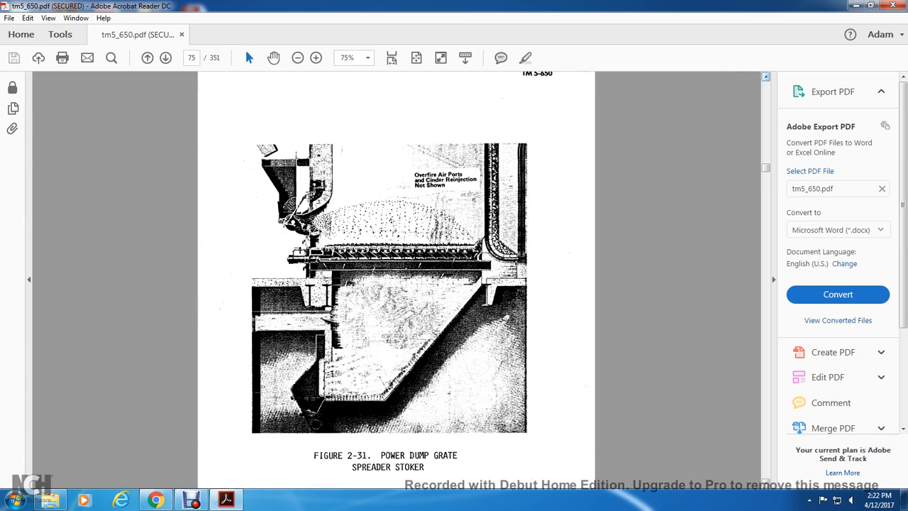
{"action": "left_click", "coordinate": [164, 57]}
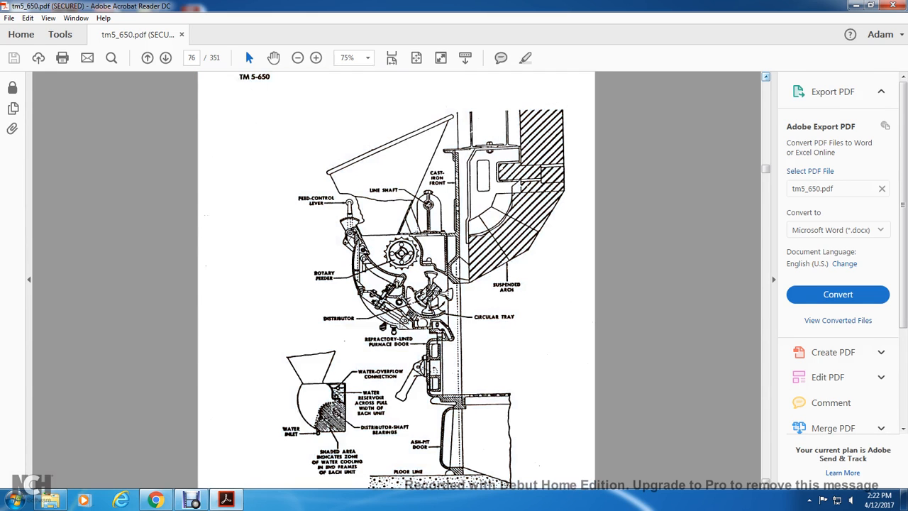
Scroll past the Figure 2-32 underfeed spreader caption to page 77's feed mechanisms text
{"action": "scroll", "scroll_direction": "down", "scroll_amount": 3}
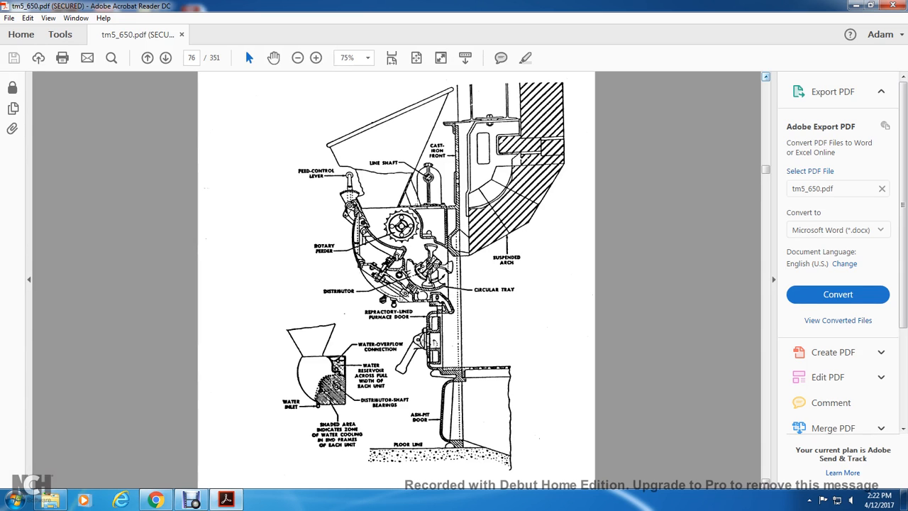
{"action": "scroll", "scroll_direction": "down", "scroll_amount": 3}
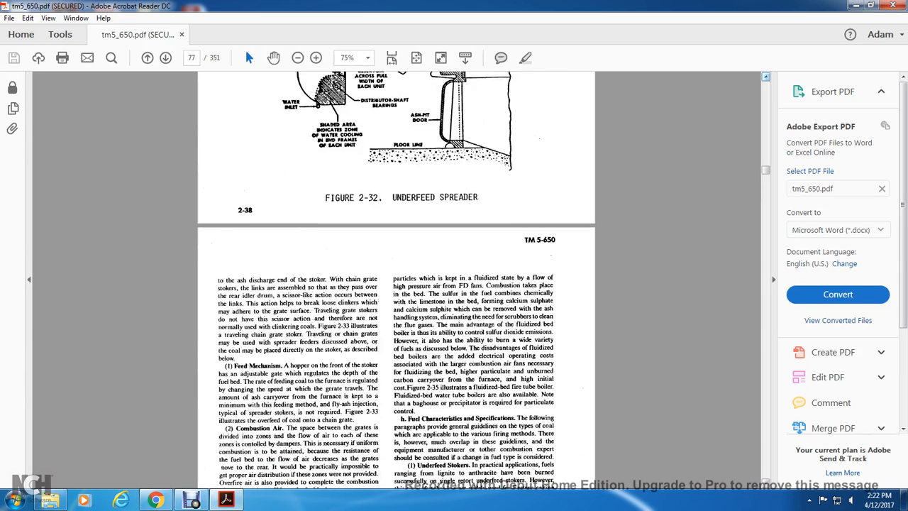
{"action": "scroll", "scroll_direction": "down", "scroll_amount": 3}
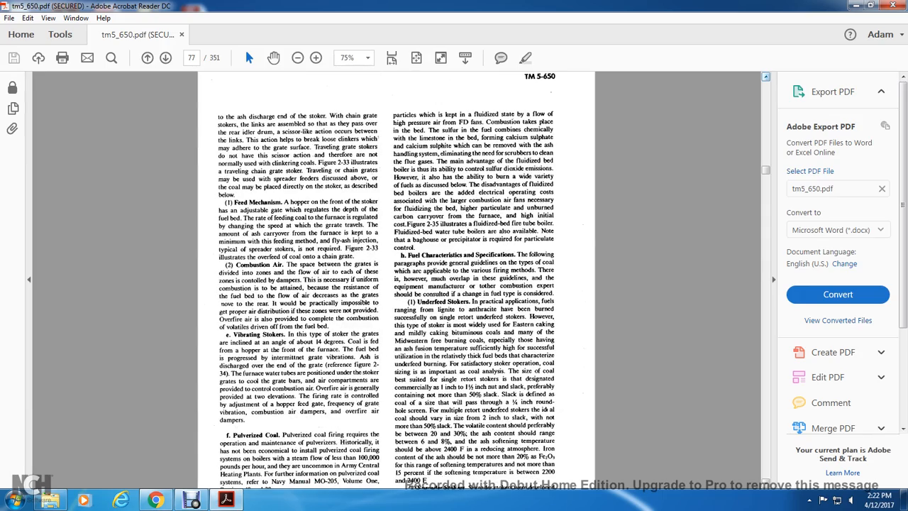
{"action": "left_click", "coordinate": [315, 57]}
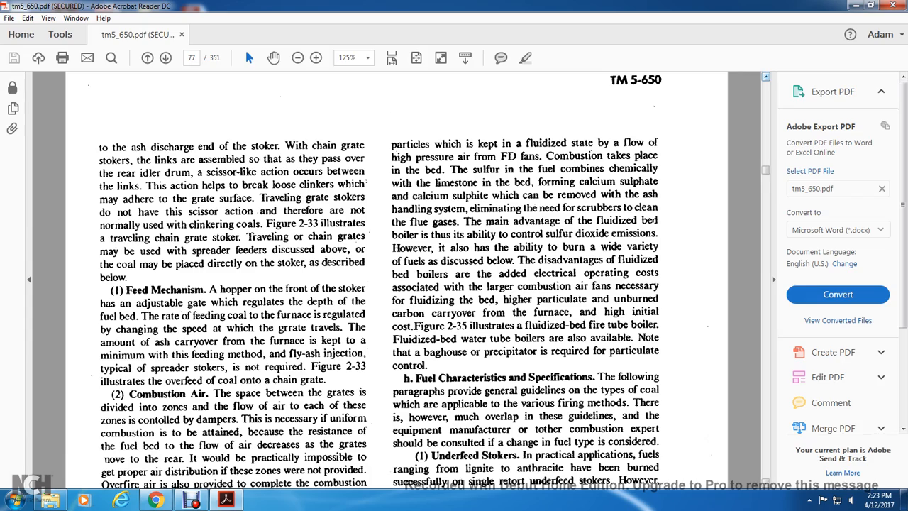
{"action": "scroll", "scroll_direction": "down", "scroll_amount": 3}
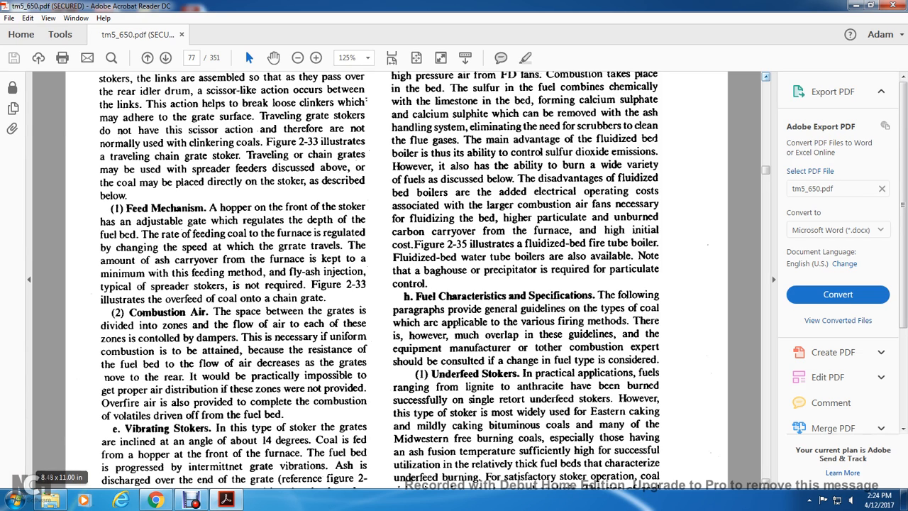
{"action": "scroll", "scroll_direction": "down", "scroll_amount": 3}
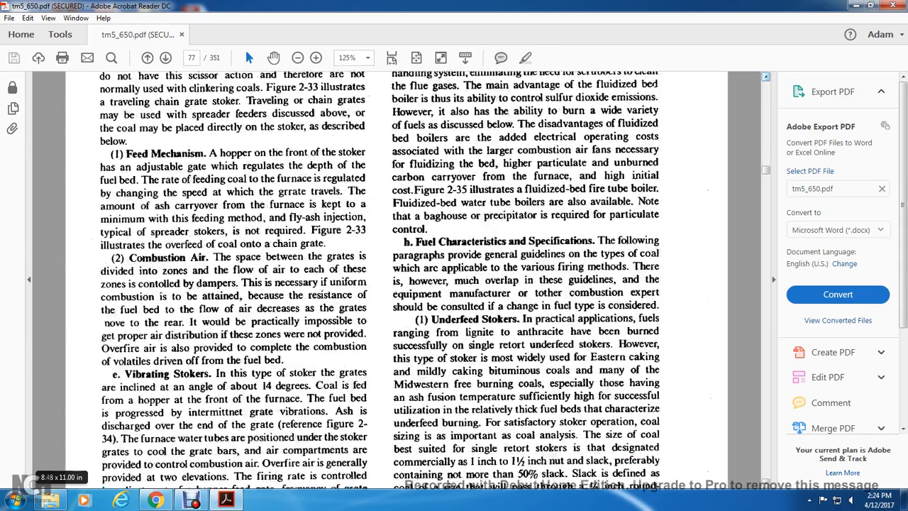
{"action": "scroll", "scroll_direction": "down", "scroll_amount": 3}
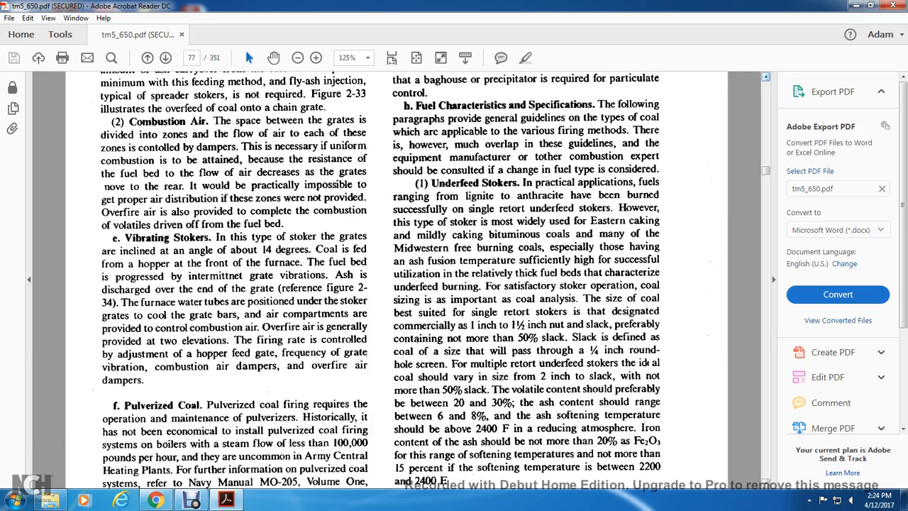
{"action": "scroll", "scroll_direction": "down", "scroll_amount": 3}
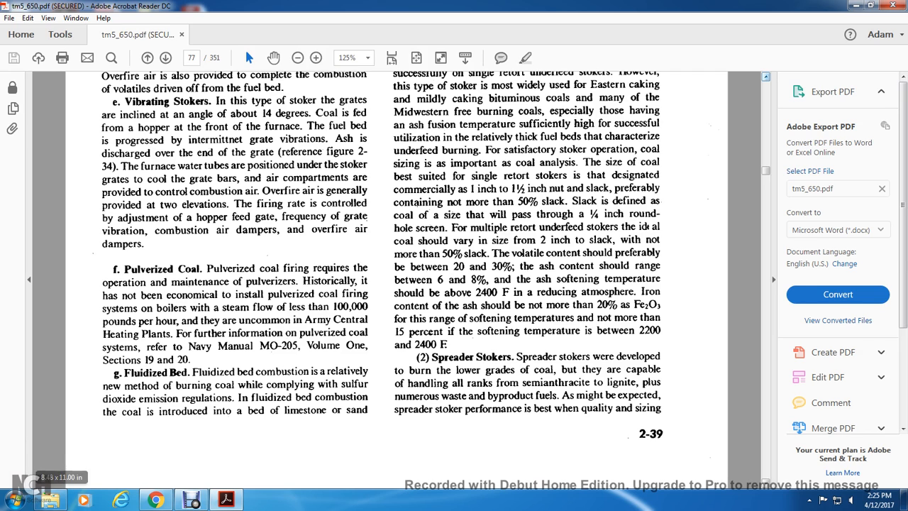
Reread the Vibrating Stokers, Pulverized Coal and fluidized bed paragraphs to the end of page 2-39
{"action": "scroll", "scroll_direction": "up", "scroll_amount": 3}
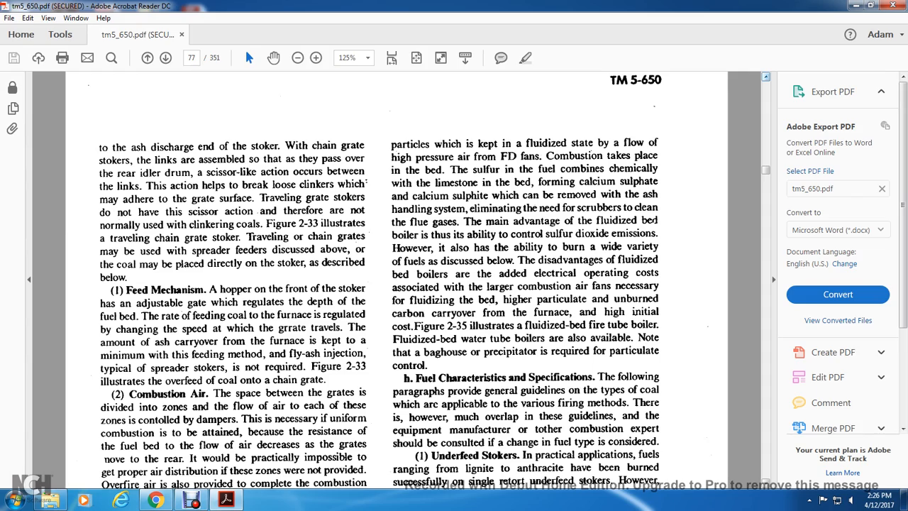
{"action": "scroll", "scroll_direction": "down", "scroll_amount": 3}
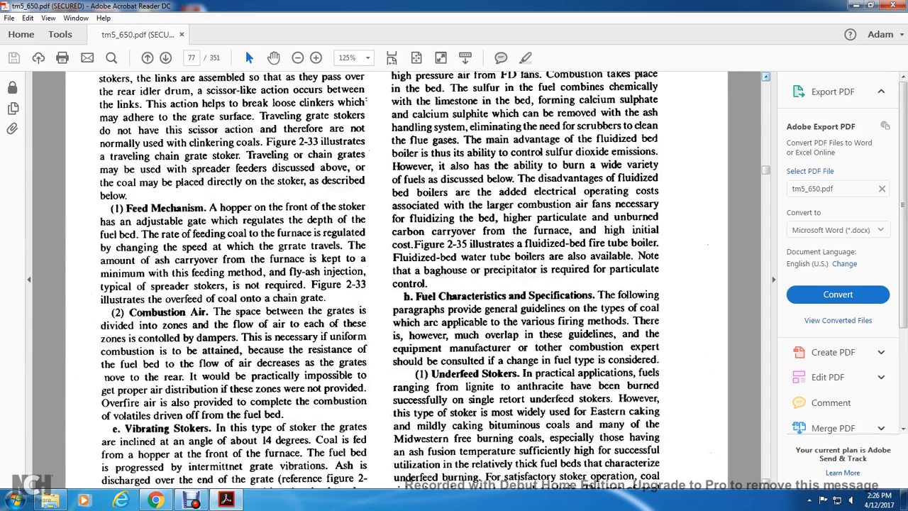
{"action": "scroll", "scroll_direction": "down", "scroll_amount": 3}
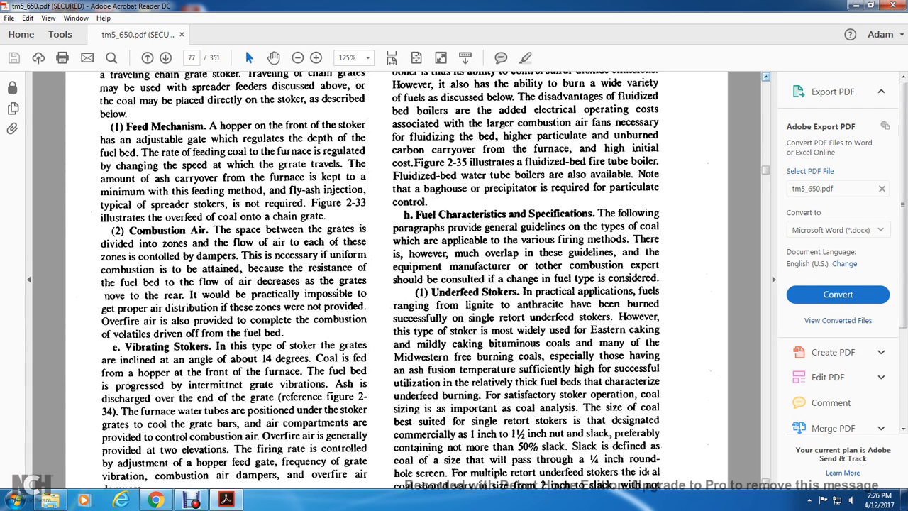
{"action": "scroll", "scroll_direction": "down", "scroll_amount": 3}
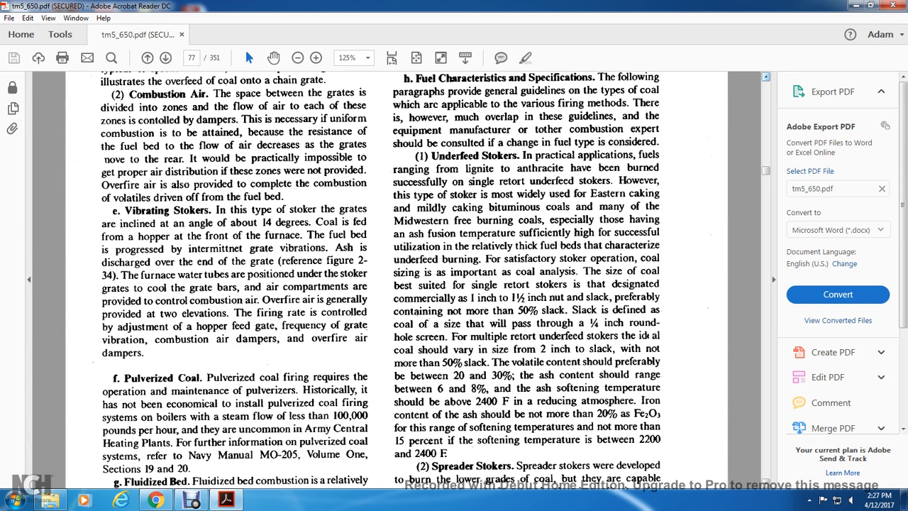
{"action": "scroll", "scroll_direction": "down", "scroll_amount": 3}
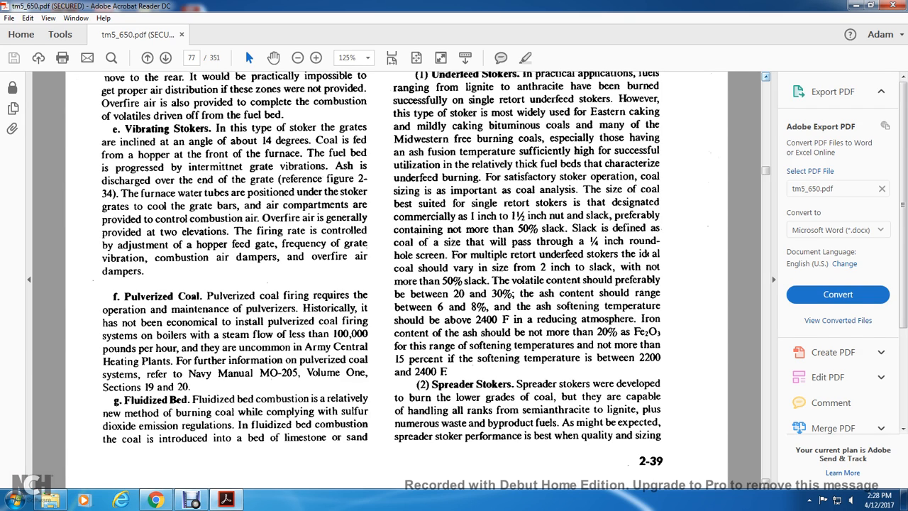
{"action": "scroll", "scroll_direction": "down", "scroll_amount": 3}
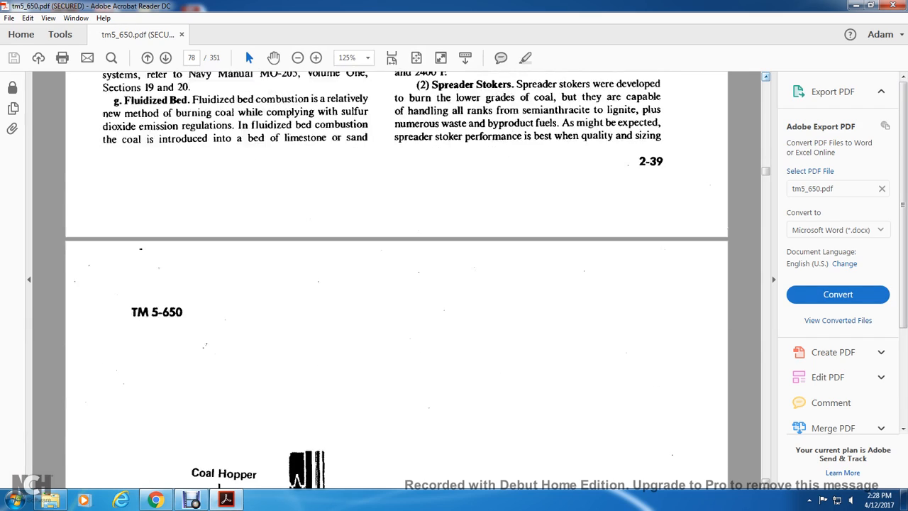
Scroll past Figure 2-33, the traveling chain grate stoker, to Figure 2-34, the vibrating grate stoker
{"action": "scroll", "scroll_direction": "down", "scroll_amount": 3}
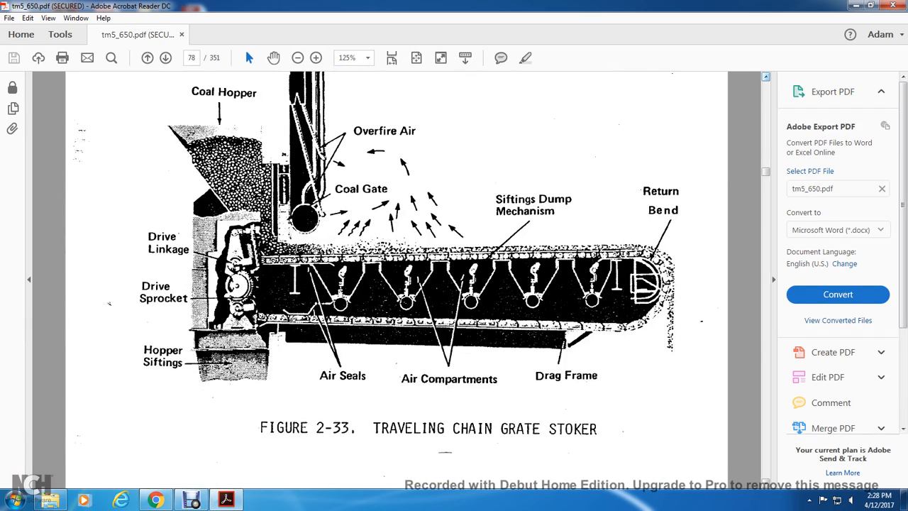
{"action": "scroll", "scroll_direction": "down", "scroll_amount": 3}
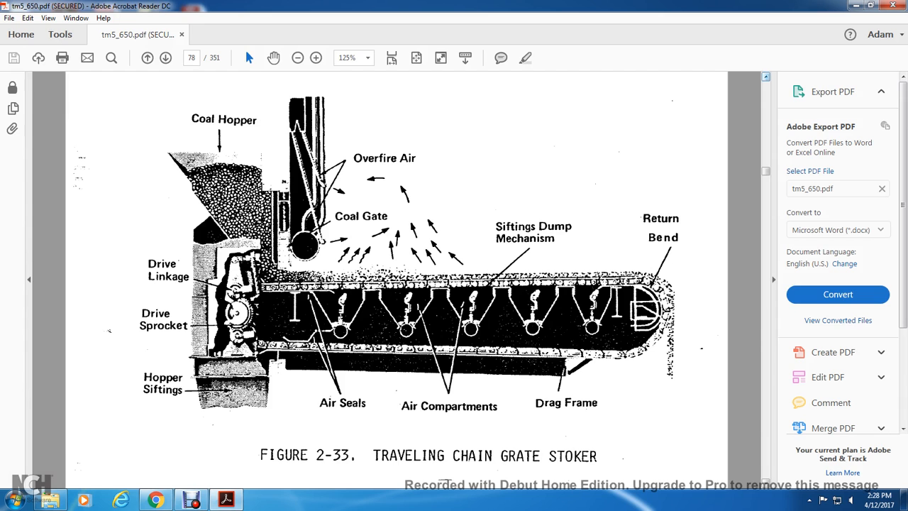
{"action": "scroll", "scroll_direction": "down", "scroll_amount": 3}
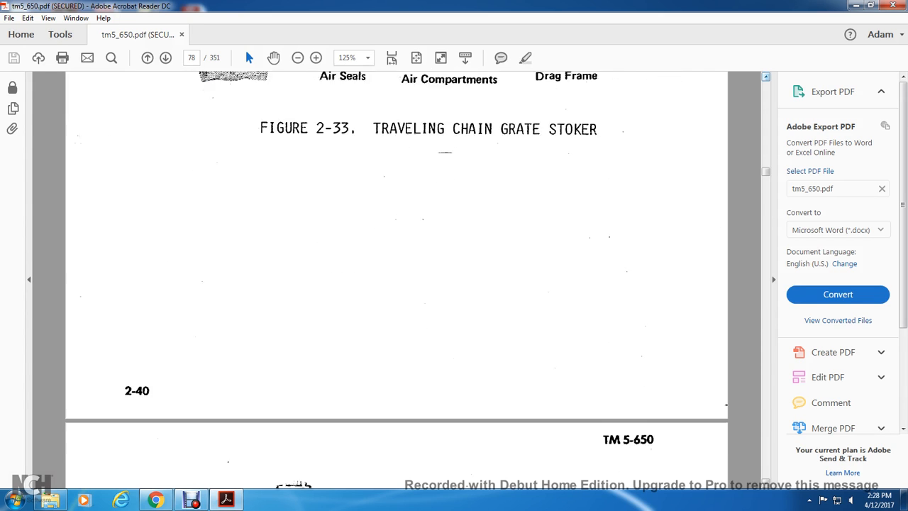
{"action": "scroll", "scroll_direction": "down", "scroll_amount": 3}
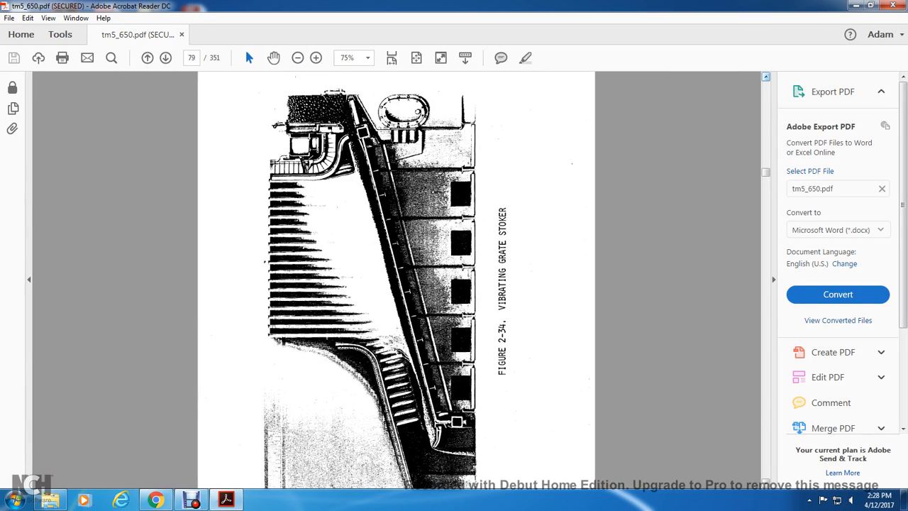
Rotate the view so Figure 2-34 reads upright, then move through Figure 2-35 on page 80 to page 81
{"action": "left_click", "coordinate": [75, 17]}
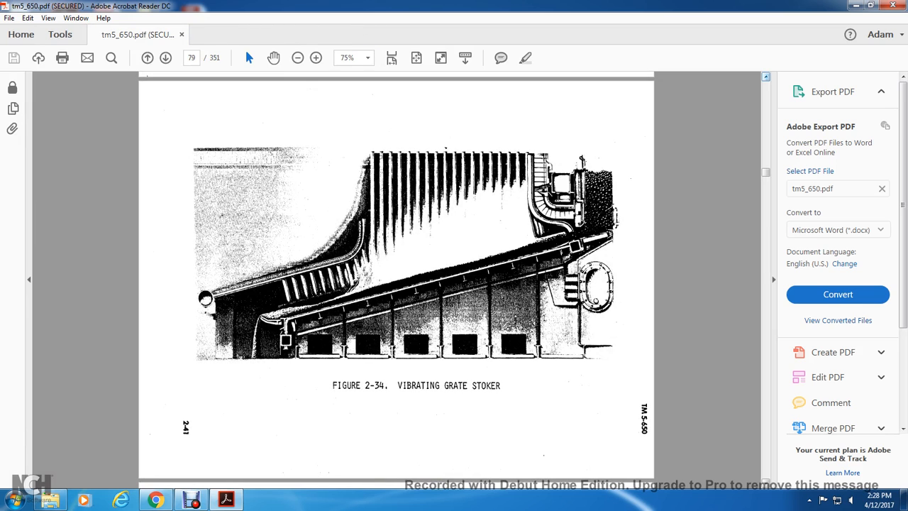
{"action": "scroll", "scroll_direction": "down", "scroll_amount": 3}
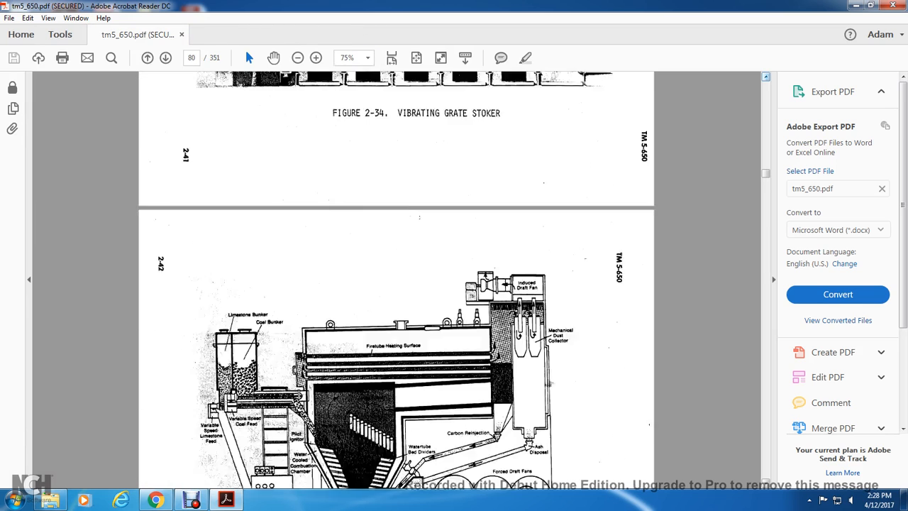
{"action": "scroll", "scroll_direction": "down", "scroll_amount": 3}
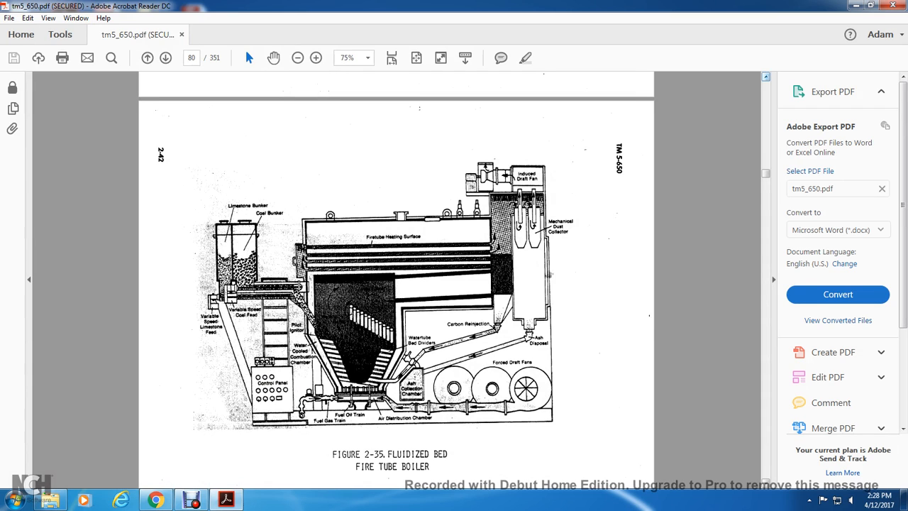
{"action": "left_click", "coordinate": [315, 57]}
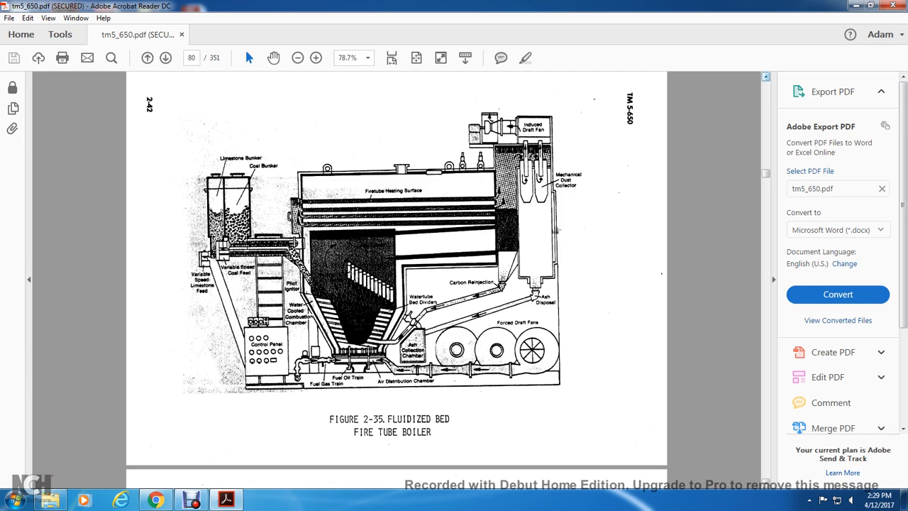
{"action": "scroll", "scroll_direction": "down", "scroll_amount": 3}
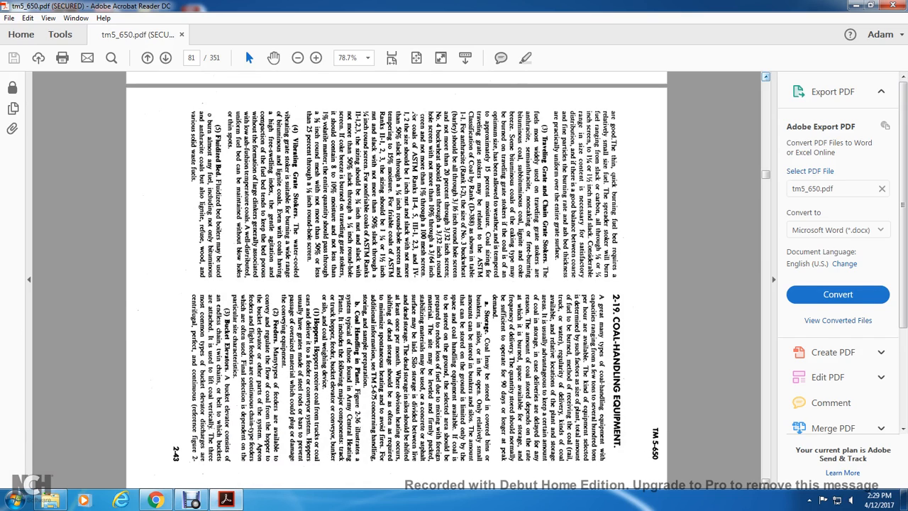
Rotate page 2-43 counterclockwise via View > Rotate View so section 2-19 reads upright
{"action": "left_click", "coordinate": [49, 17]}
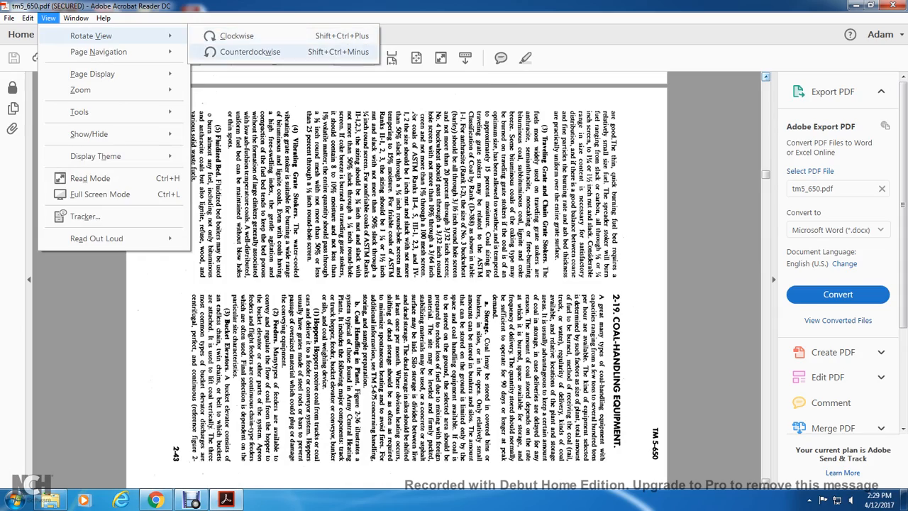
{"action": "left_click", "coordinate": [253, 51]}
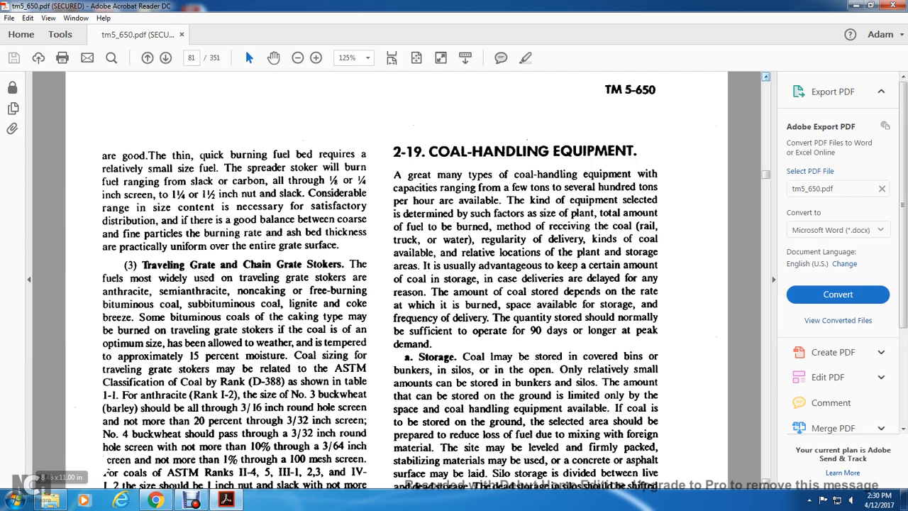
Read down page 81 through the Coal Handling in Plant paragraphs on hoppers and feeders to the bucket elevators paragraph
{"action": "scroll", "scroll_direction": "down", "scroll_amount": 3}
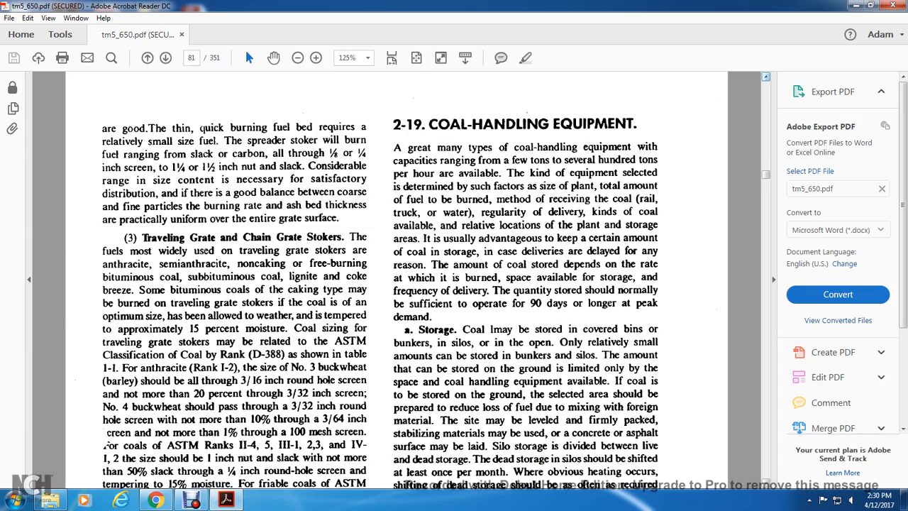
{"action": "scroll", "scroll_direction": "down", "scroll_amount": 3}
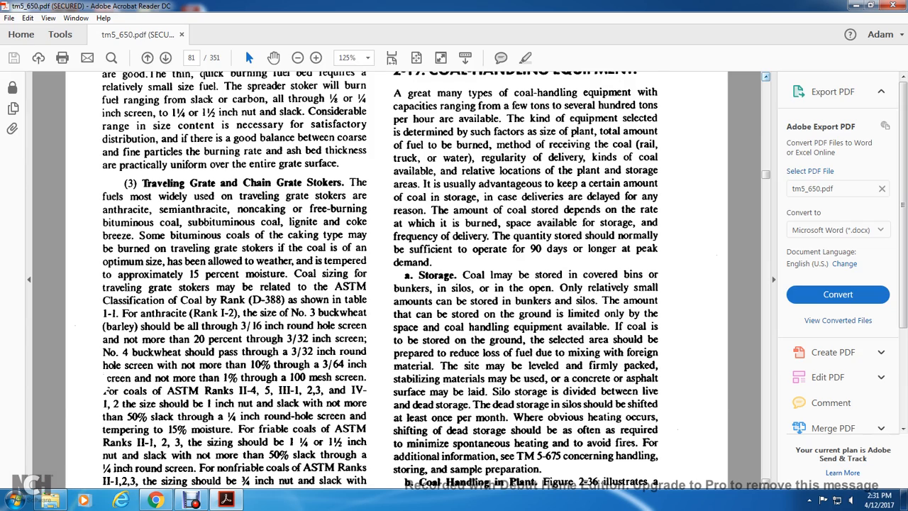
{"action": "scroll", "scroll_direction": "down", "scroll_amount": 3}
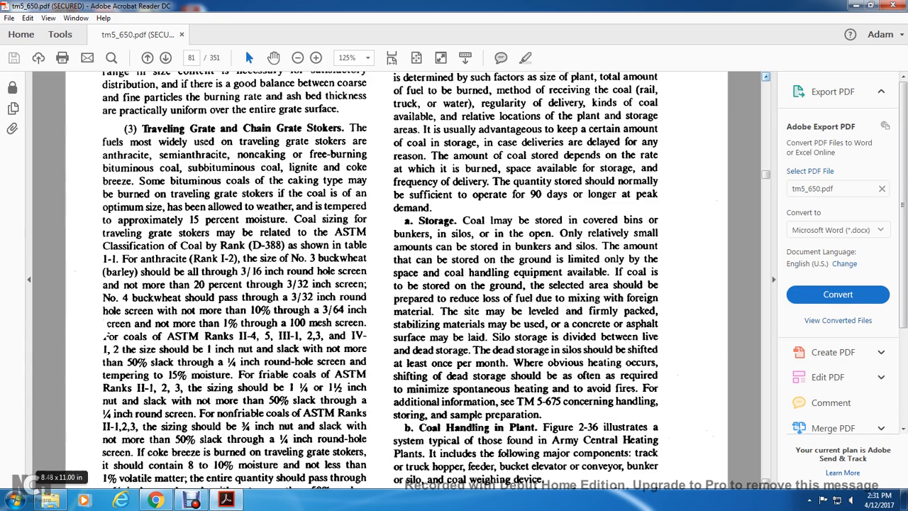
{"action": "scroll", "scroll_direction": "down", "scroll_amount": 3}
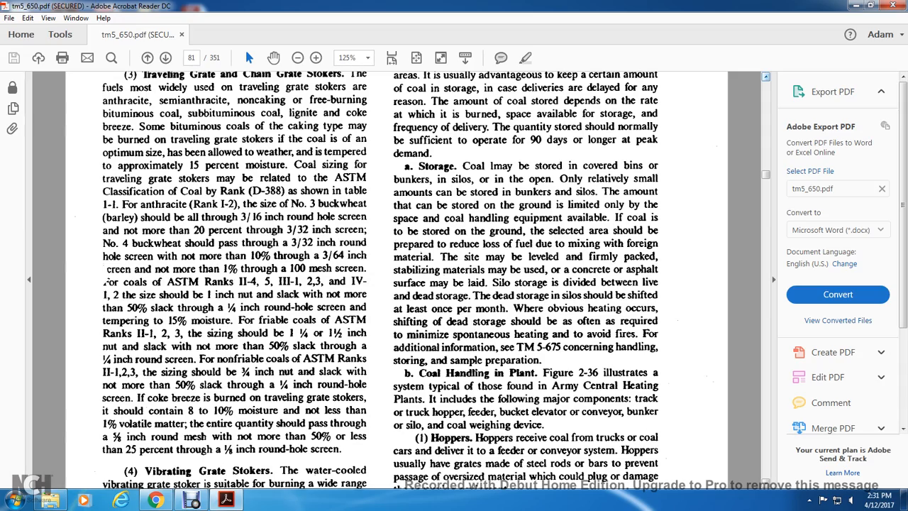
{"action": "scroll", "scroll_direction": "down", "scroll_amount": 3}
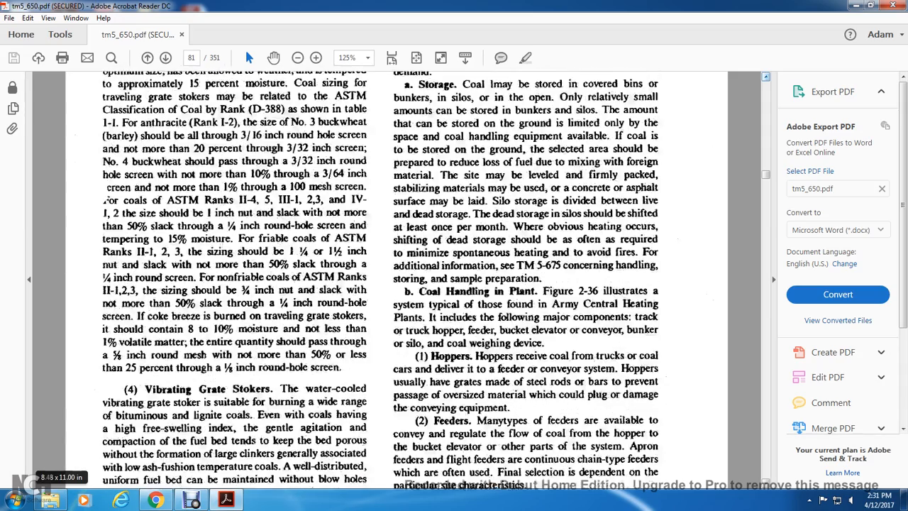
{"action": "scroll", "scroll_direction": "down", "scroll_amount": 3}
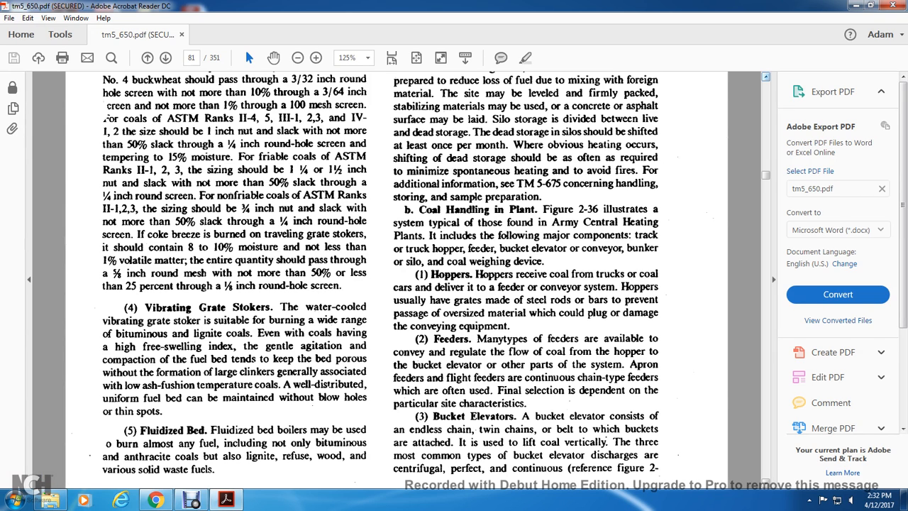
{"action": "scroll", "scroll_direction": "down", "scroll_amount": 3}
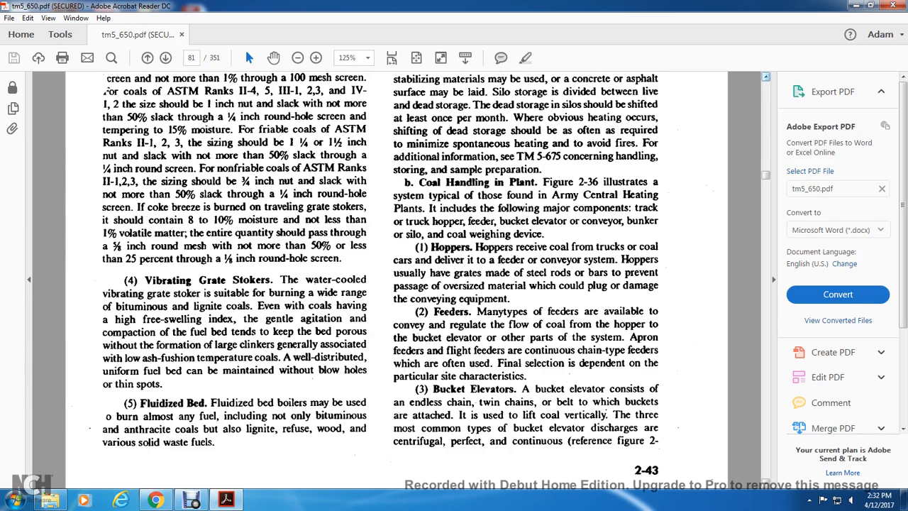
{"action": "scroll", "scroll_direction": "up", "scroll_amount": 3}
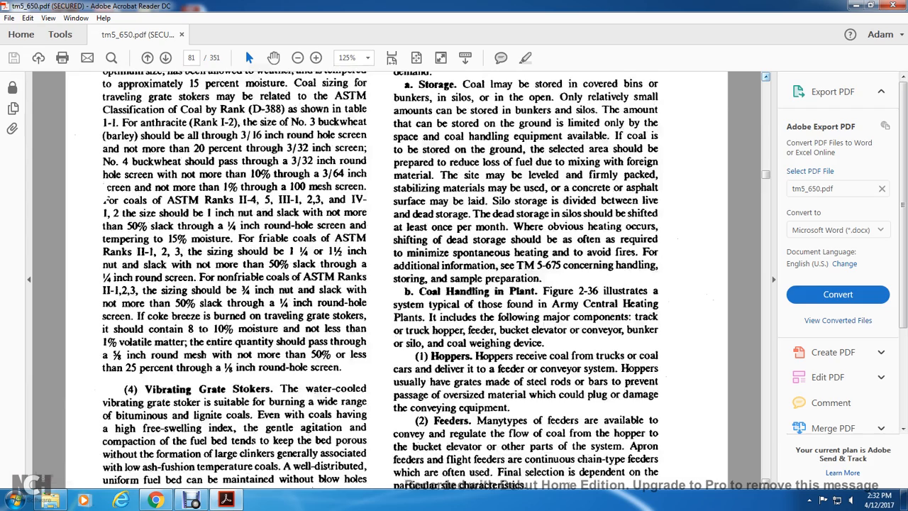
Go back up to the 2-19 Coal-Handling Equipment heading and its Storage paragraph on page 81
{"action": "scroll", "scroll_direction": "up", "scroll_amount": 3}
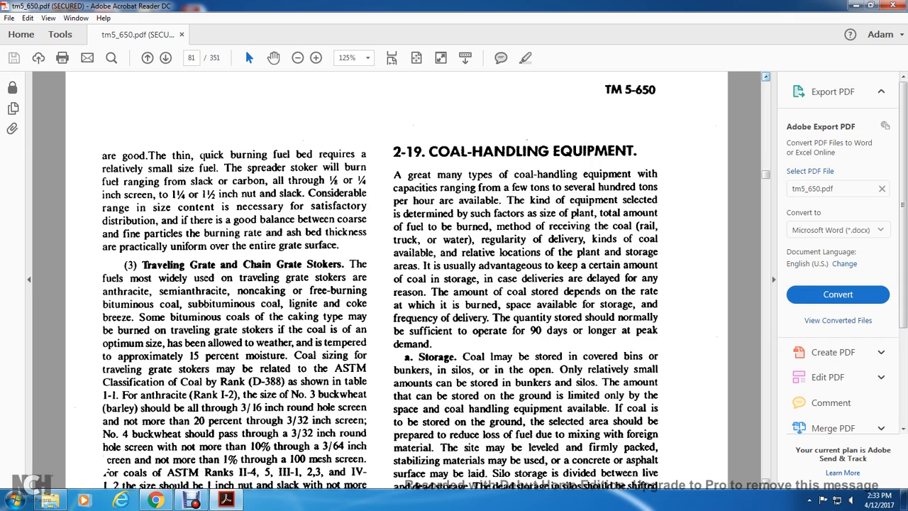
{"action": "scroll", "scroll_direction": "down", "scroll_amount": 3}
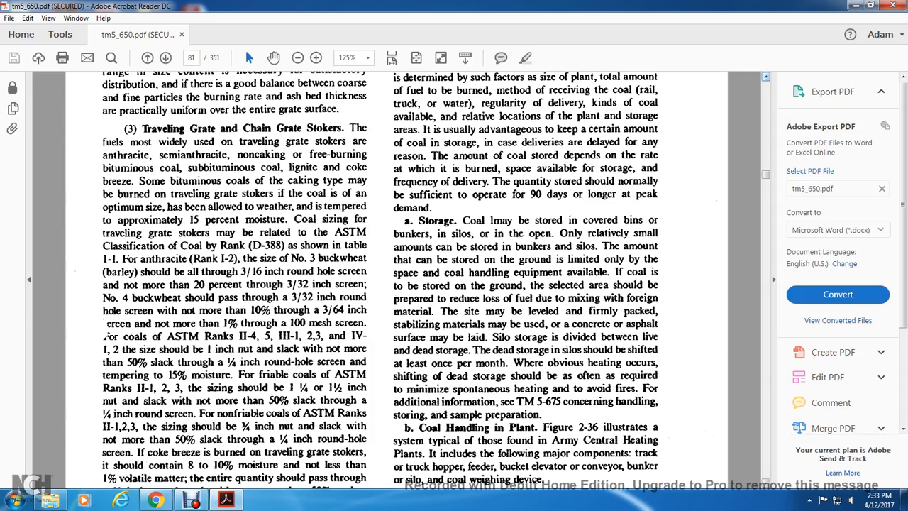
Move past the bucket elevators text to Figure 2-36, the coal handling system diagram on page 82
{"action": "scroll", "scroll_direction": "down", "scroll_amount": 3}
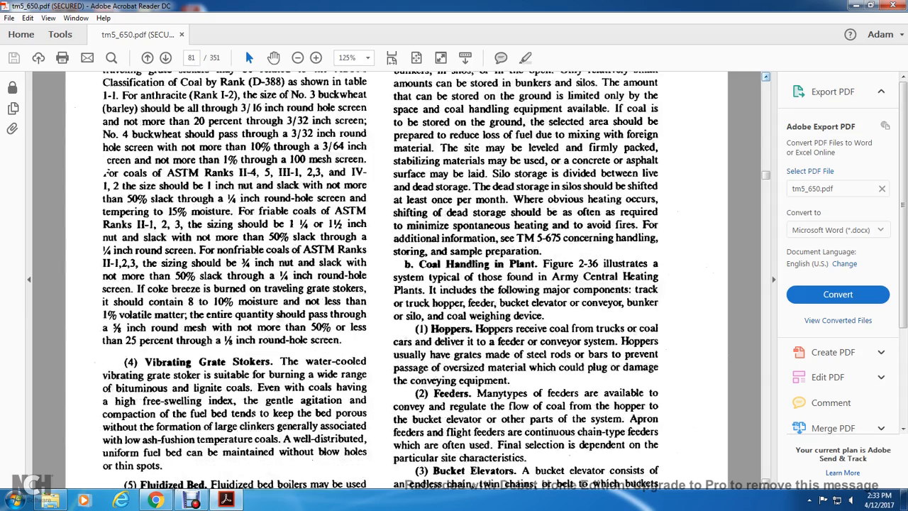
{"action": "scroll", "scroll_direction": "down", "scroll_amount": 3}
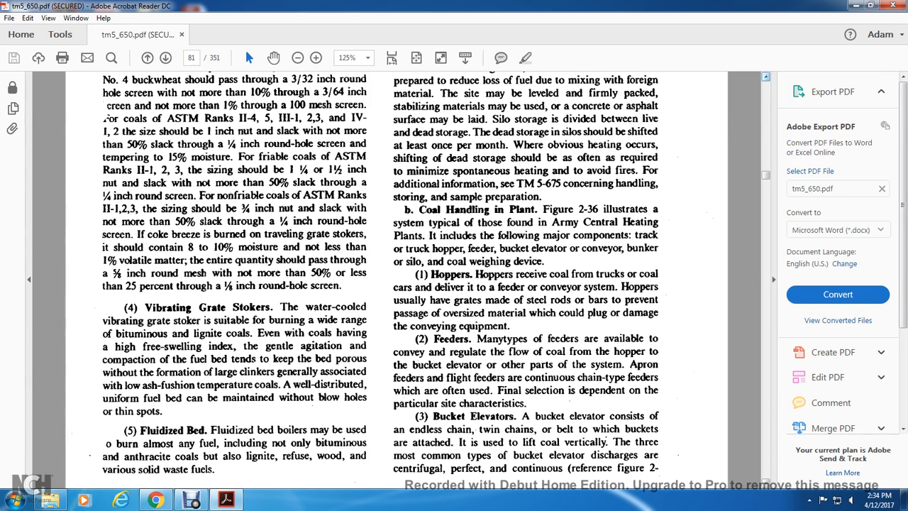
{"action": "scroll", "scroll_direction": "down", "scroll_amount": 3}
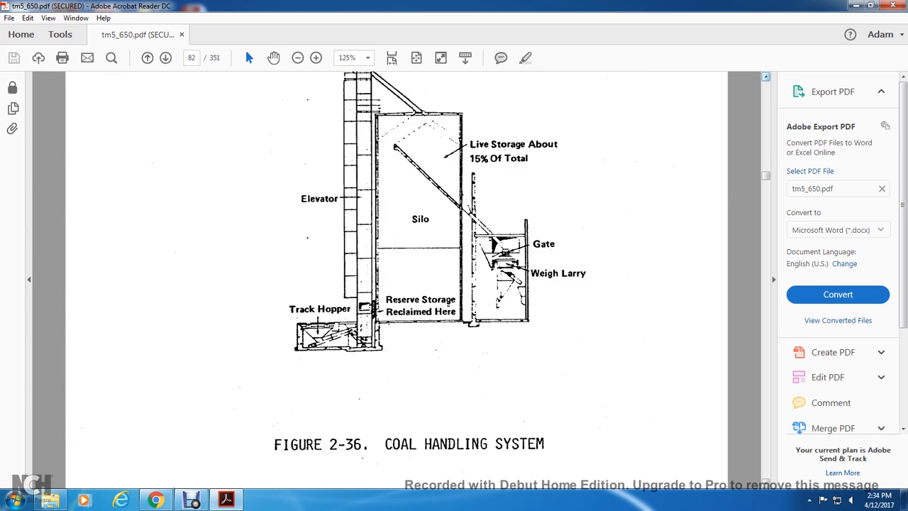
Continue past Figure 2-36 to the top of page 83 on bunkers, silos, coal weighing and pneumatic ash handling
{"action": "scroll", "scroll_direction": "down", "scroll_amount": 3}
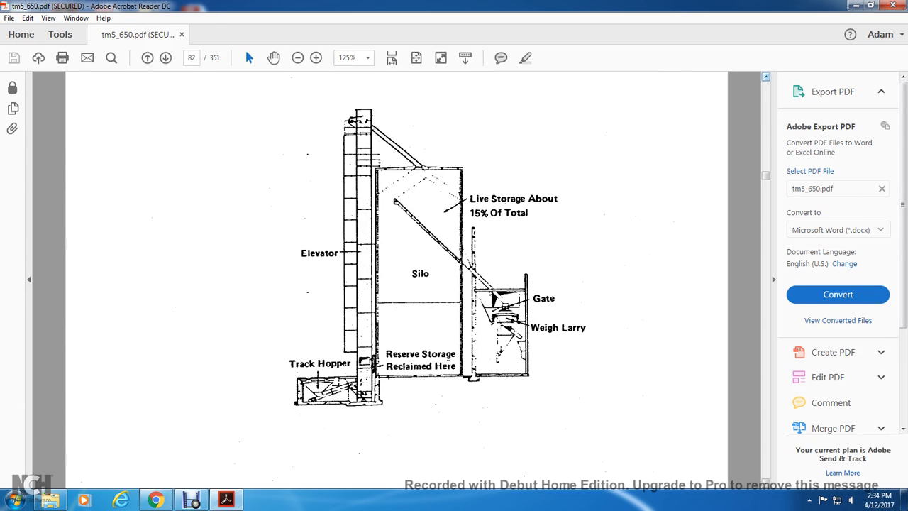
{"action": "scroll", "scroll_direction": "down", "scroll_amount": 3}
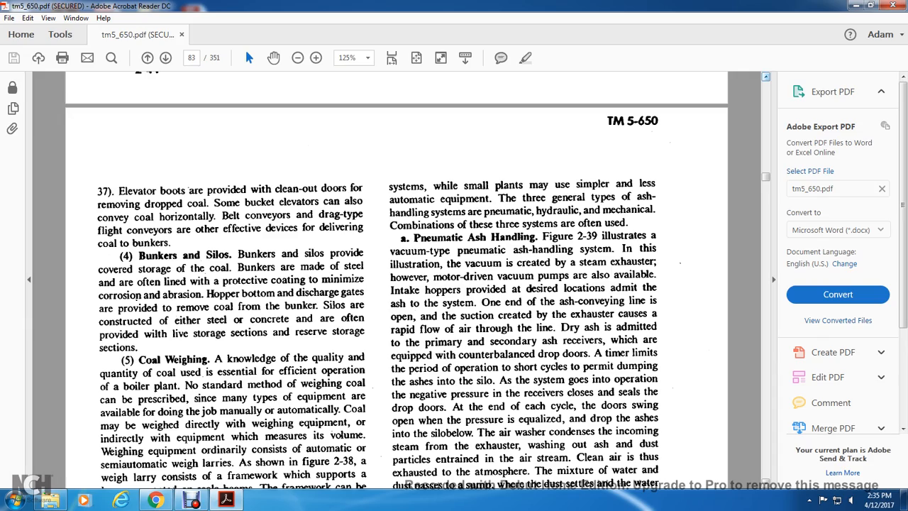
Read through section 2-20 Ash-Handling Equipment to the hydraulic ash handling text at the bottom of page 2-45
{"action": "scroll", "scroll_direction": "down", "scroll_amount": 3}
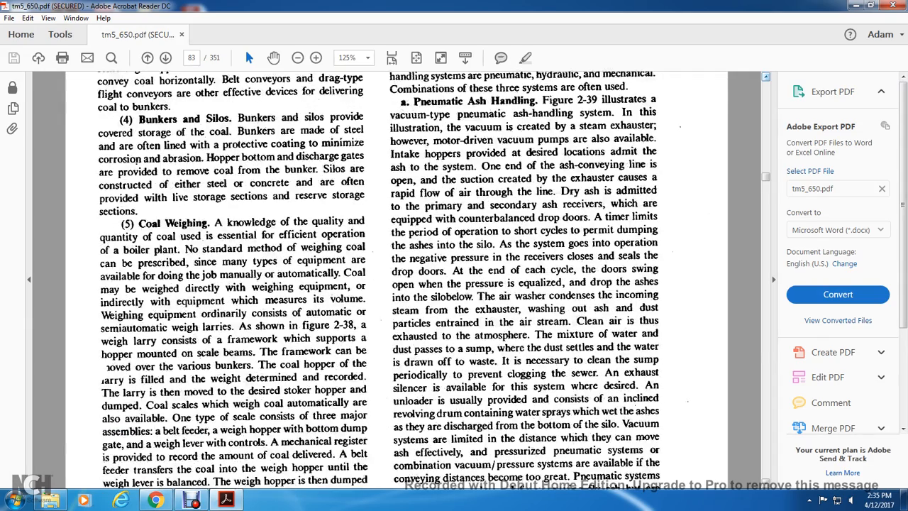
{"action": "scroll", "scroll_direction": "down", "scroll_amount": 3}
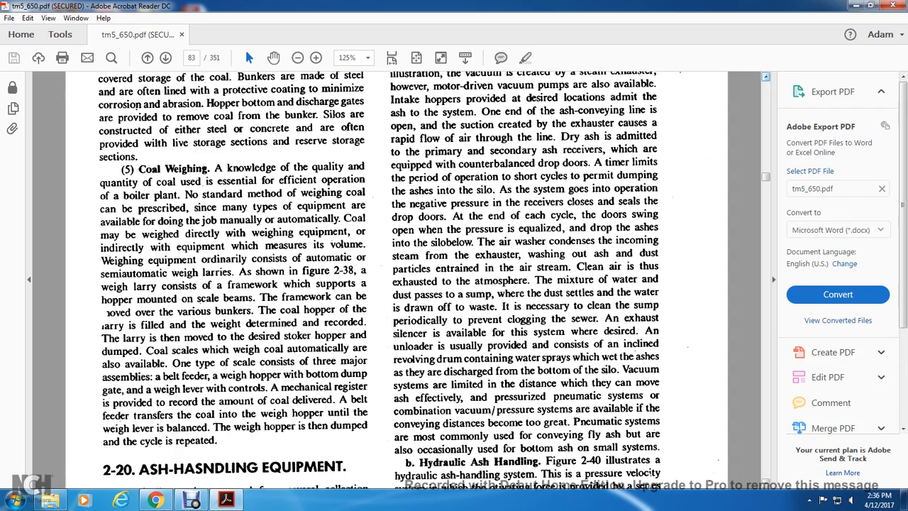
{"action": "scroll", "scroll_direction": "down", "scroll_amount": 3}
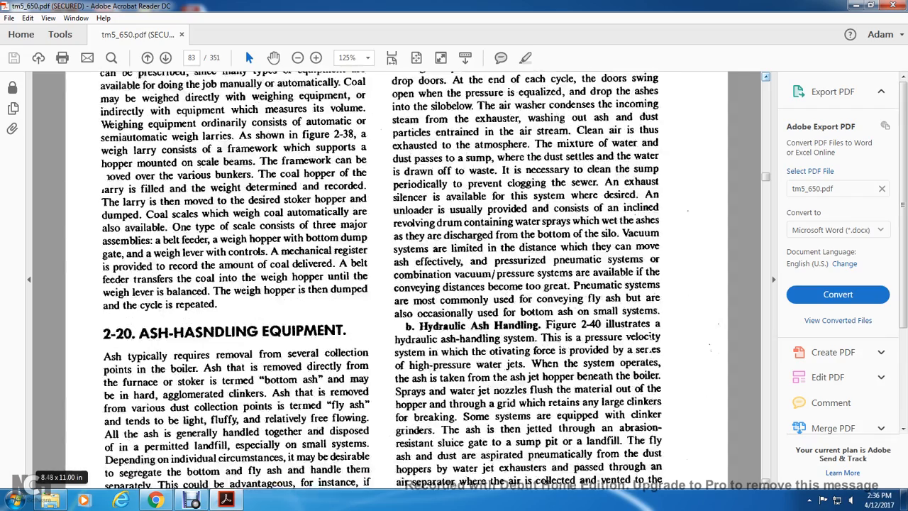
{"action": "scroll", "scroll_direction": "down", "scroll_amount": 3}
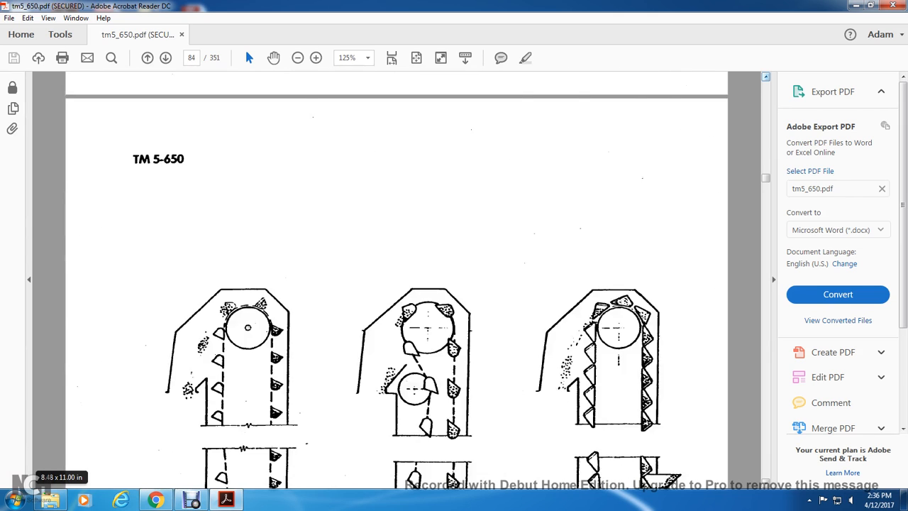
{"action": "left_click", "coordinate": [164, 57]}
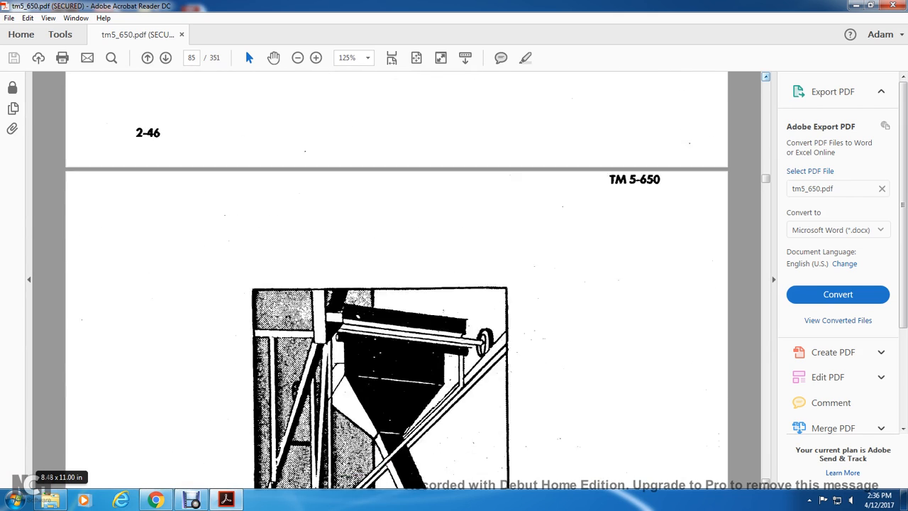
{"action": "scroll", "scroll_direction": "up", "scroll_amount": 3}
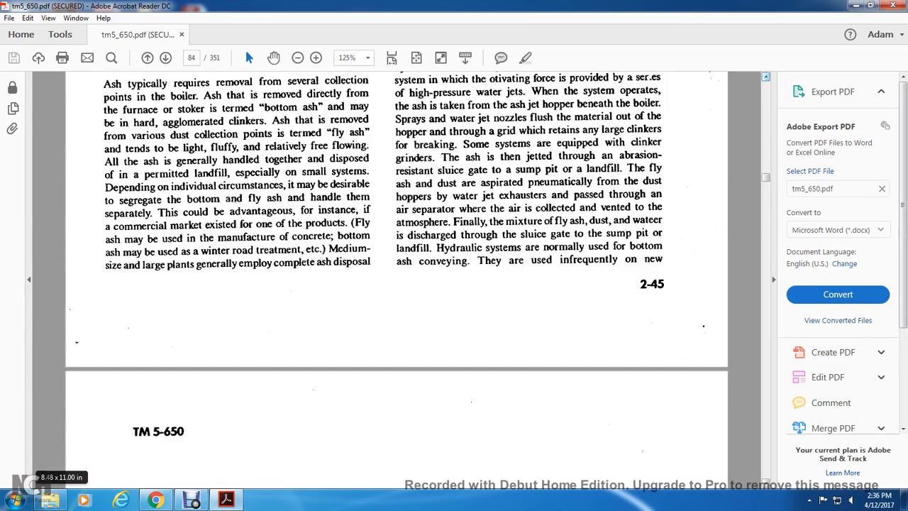